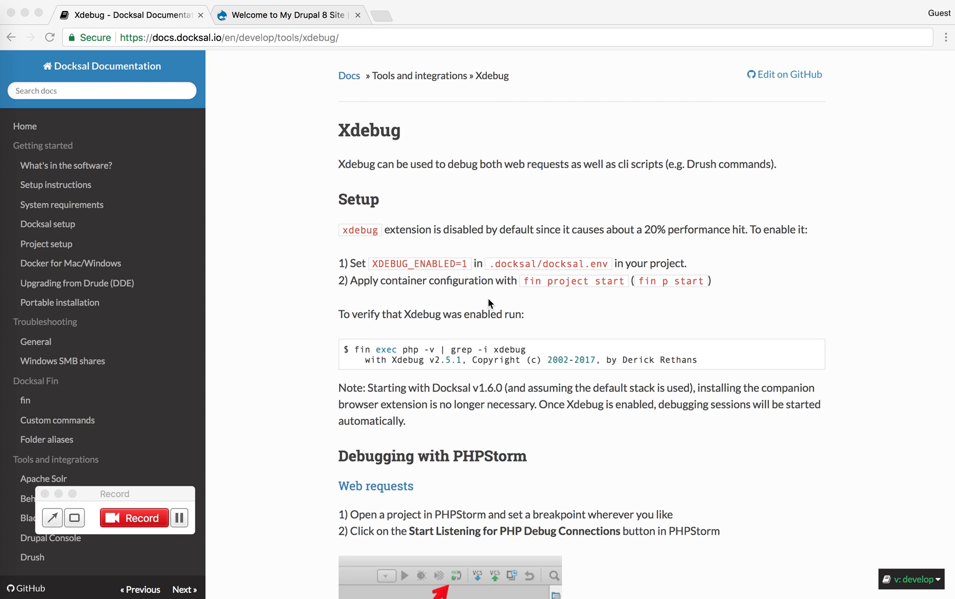
mouse_move(183, 357)
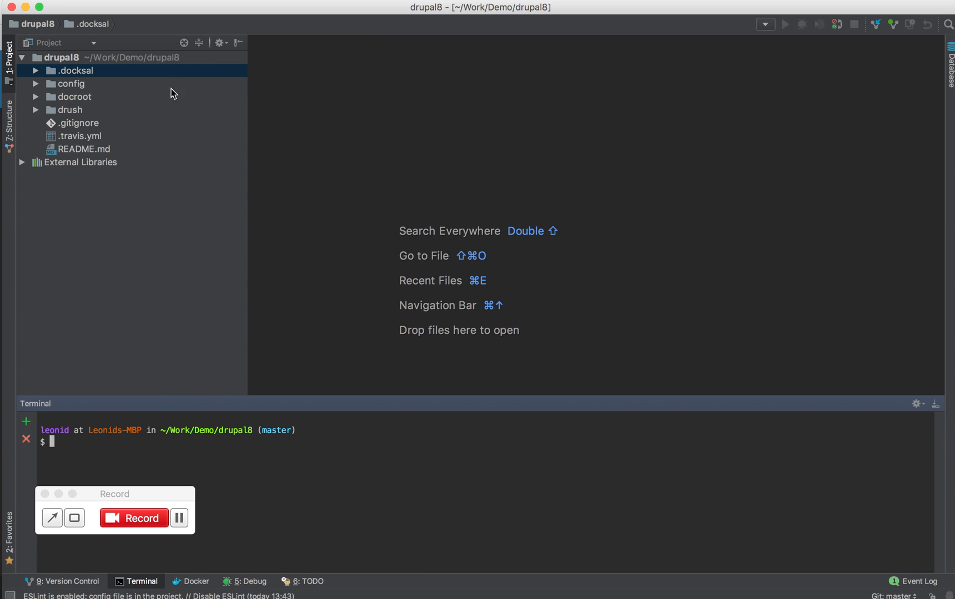
mouse_move(90, 71)
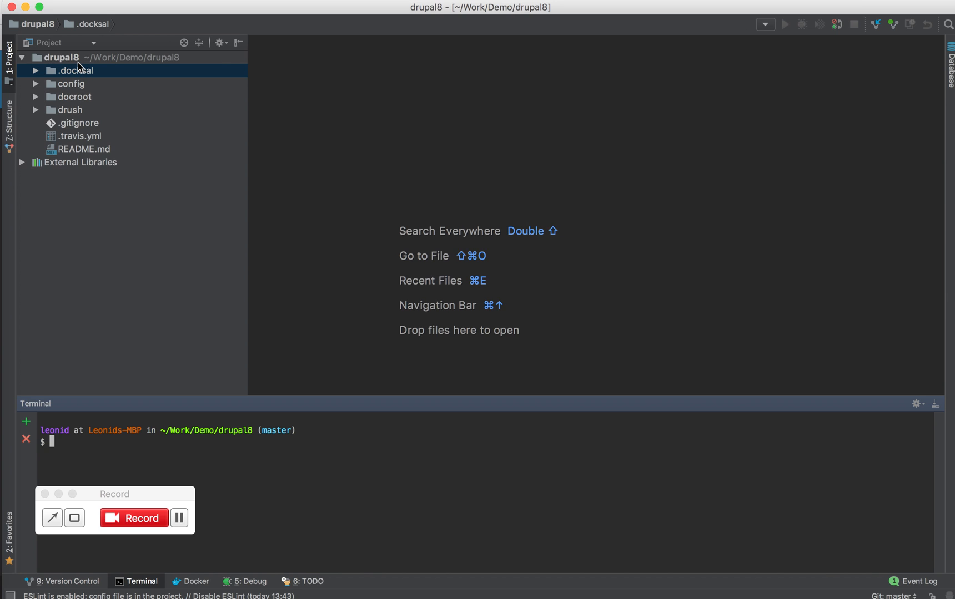
mouse_move(319, 510)
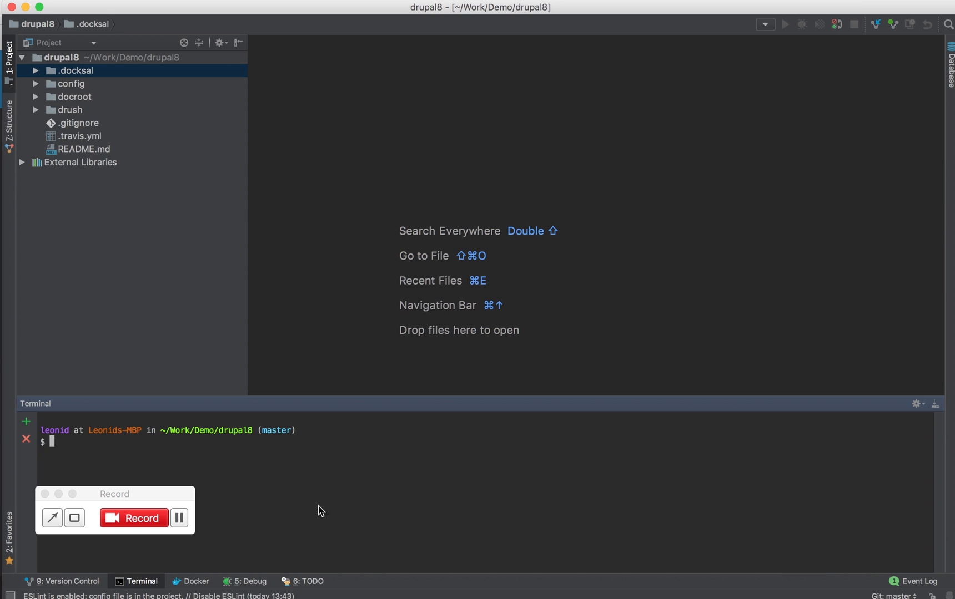
Run 'fin project start' in the PhpStorm terminal to bring up the drupal8 containers
type("fin")
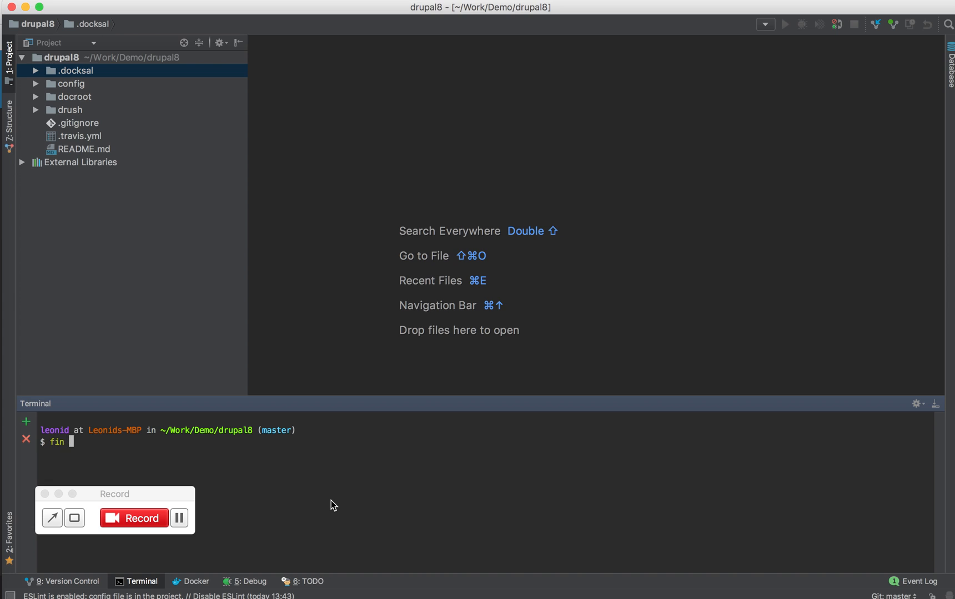
type("project")
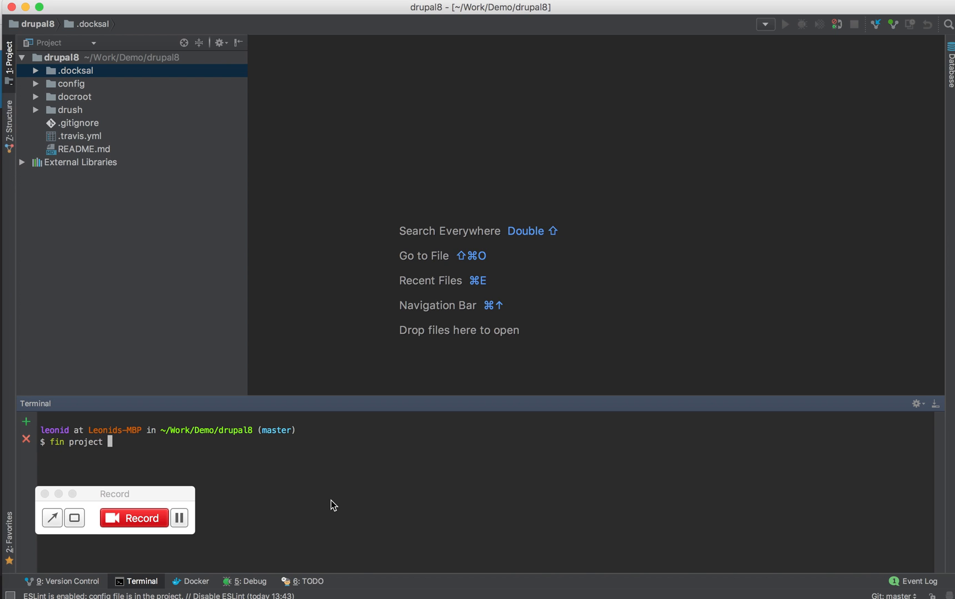
type("start")
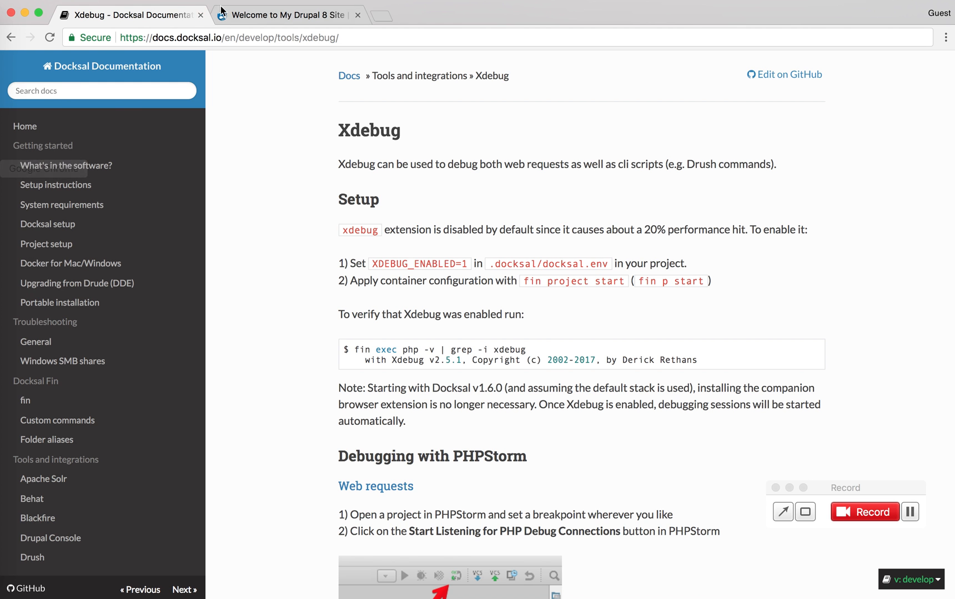
left_click(287, 15)
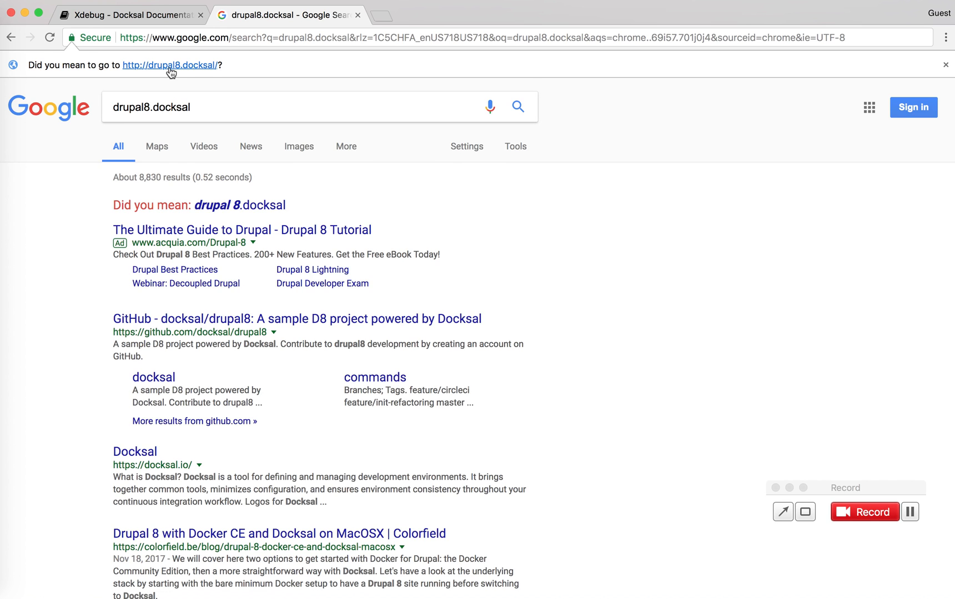
left_click(168, 66)
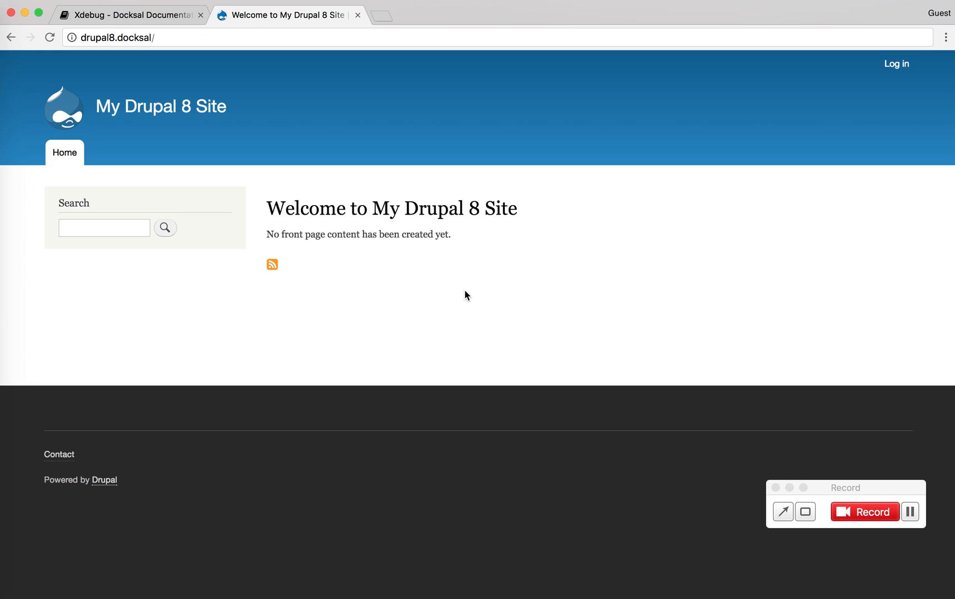
mouse_move(53, 431)
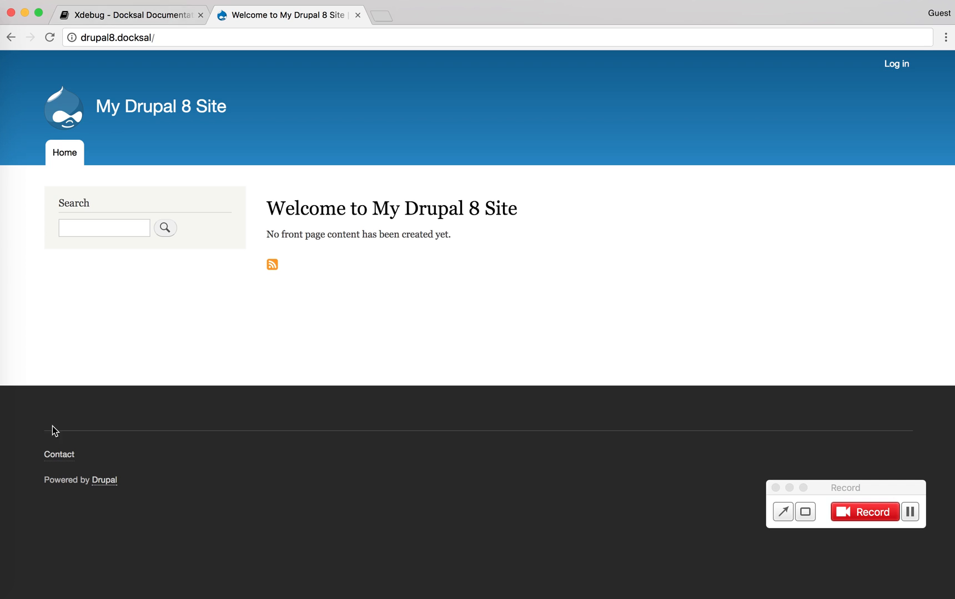
mouse_move(228, 163)
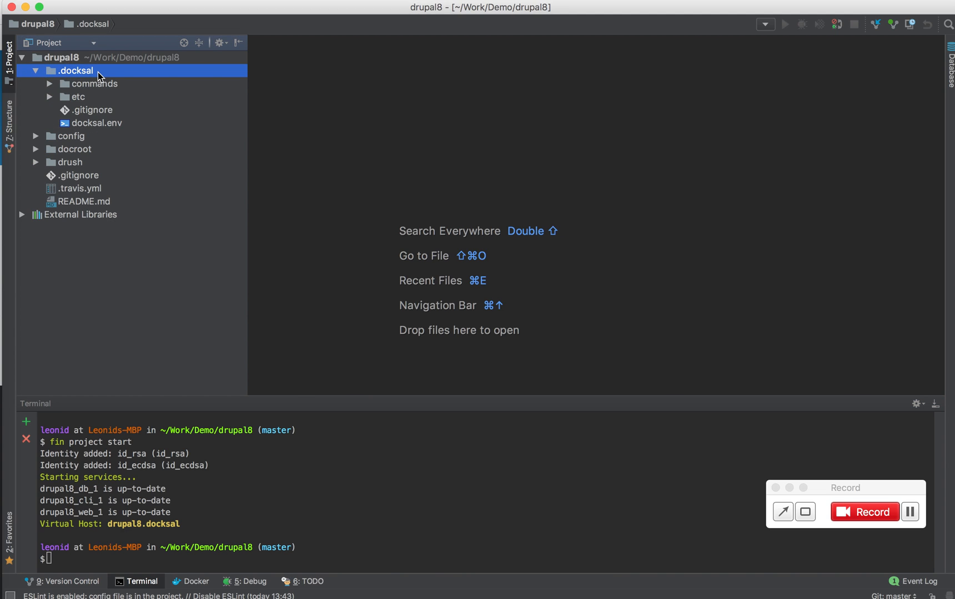
mouse_move(104, 130)
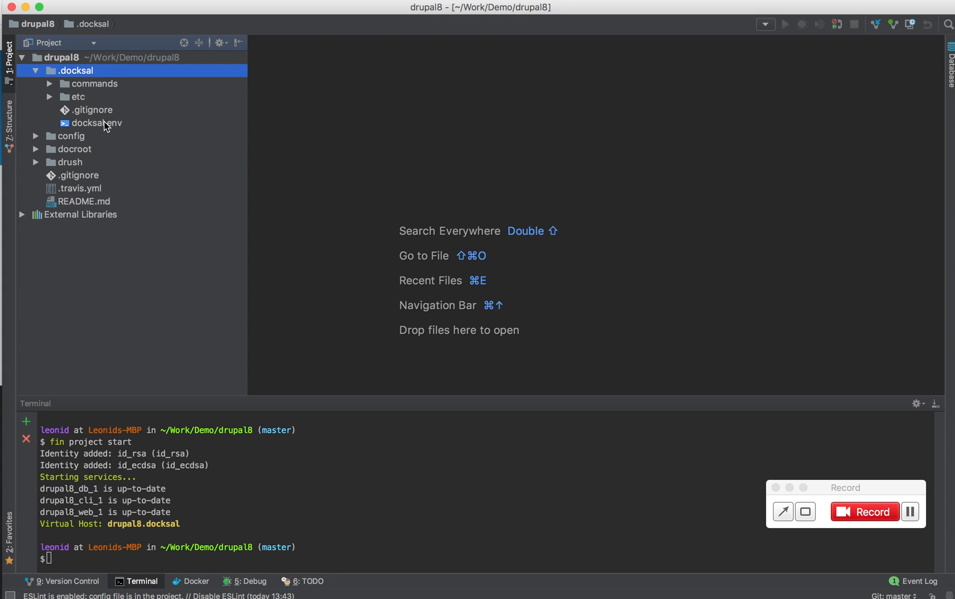
mouse_move(110, 126)
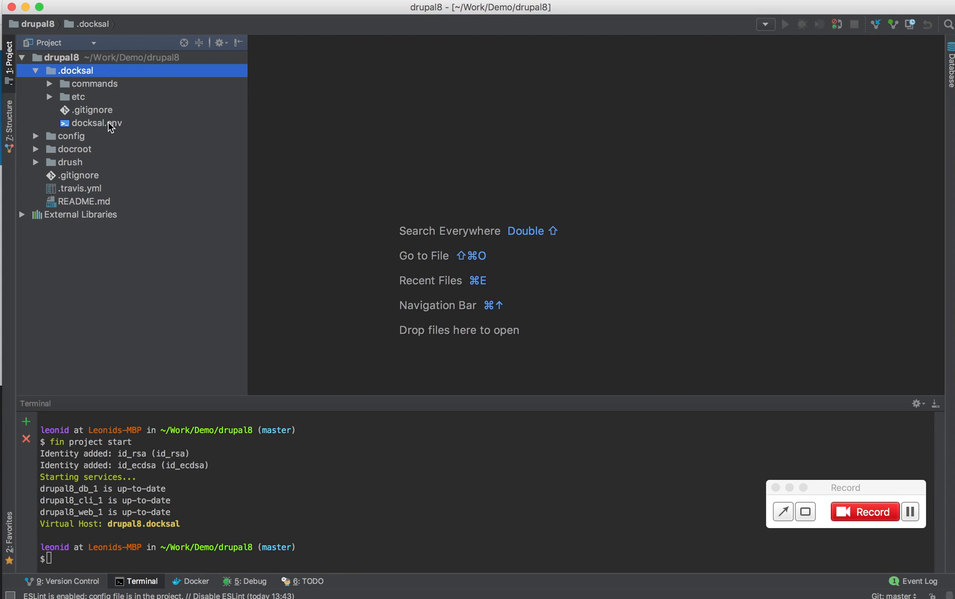
Edit .docksal/docksal.env so XDEBUG_ENABLED=1 instead of 0
double_click(99, 123)
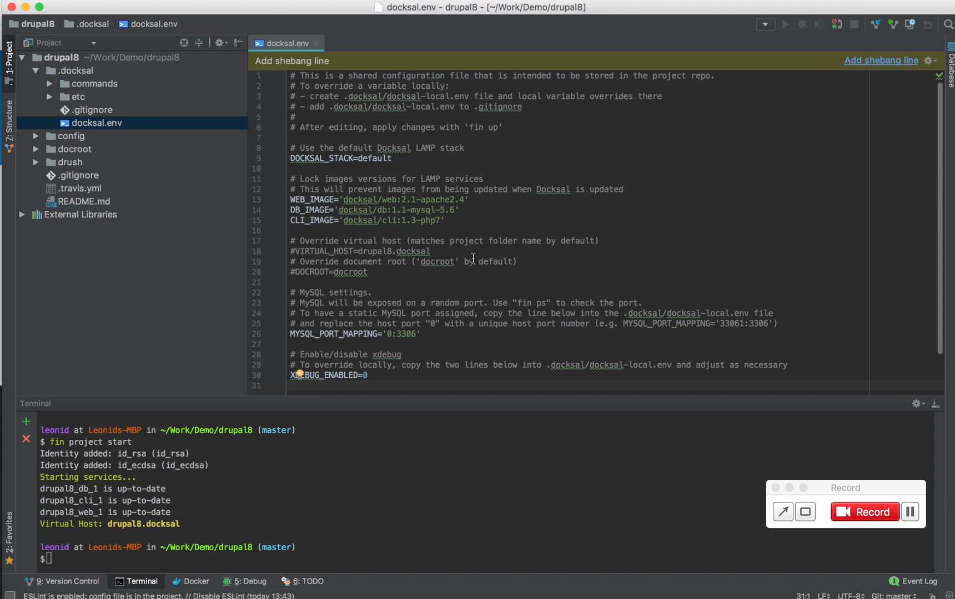
mouse_move(382, 395)
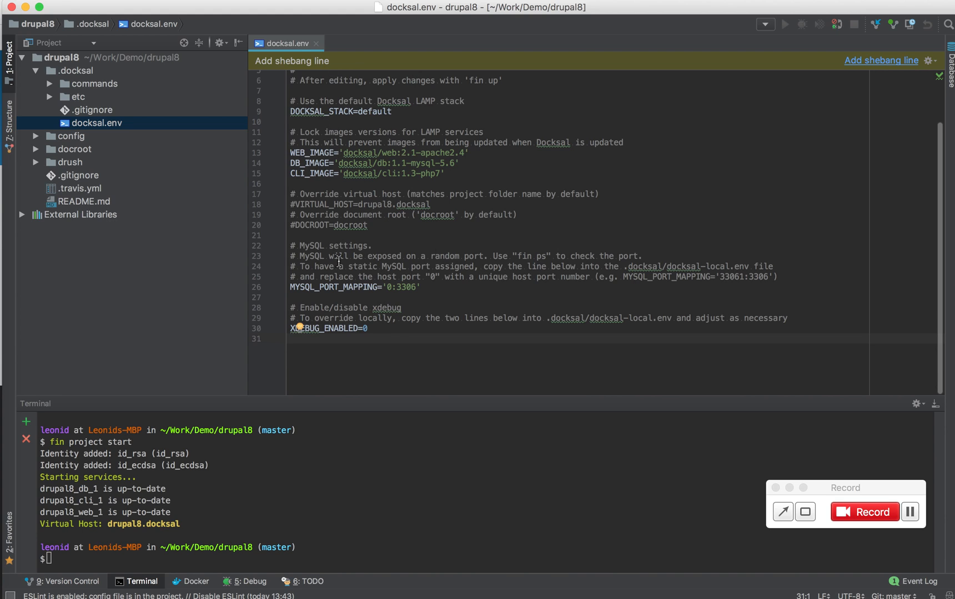
mouse_move(392, 333)
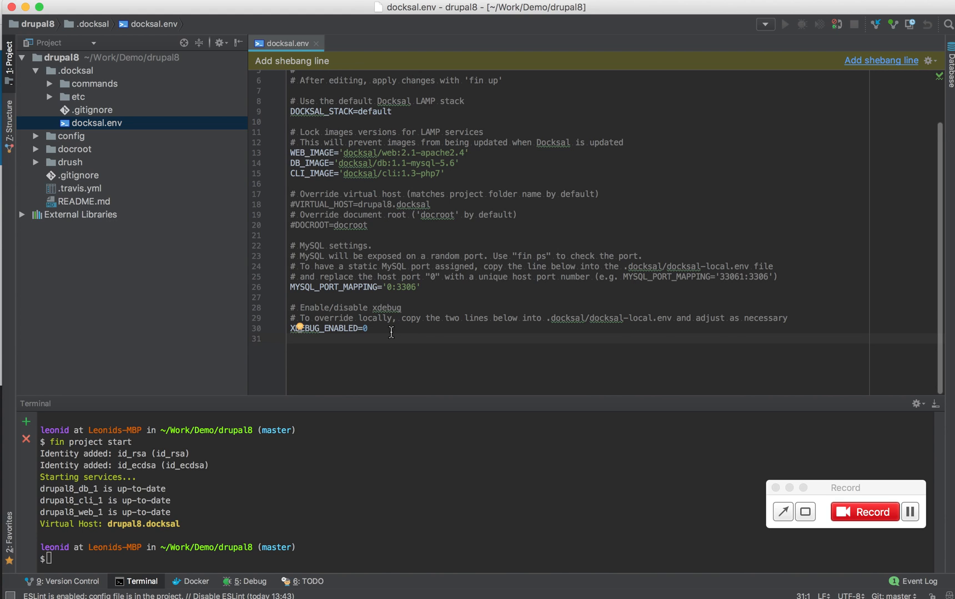
type("1")
left_click(486, 558)
type("fin project start")
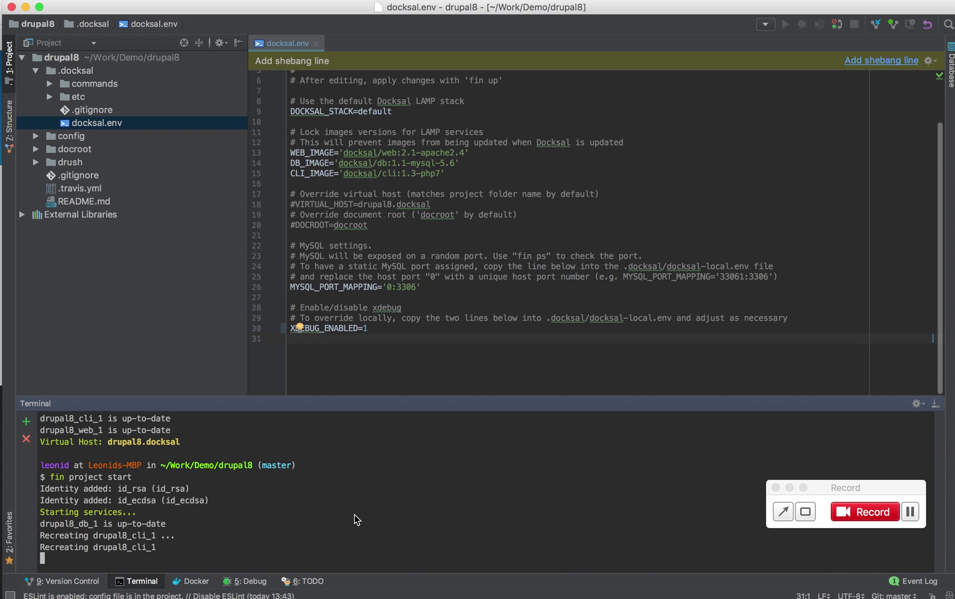
mouse_move(743, 10)
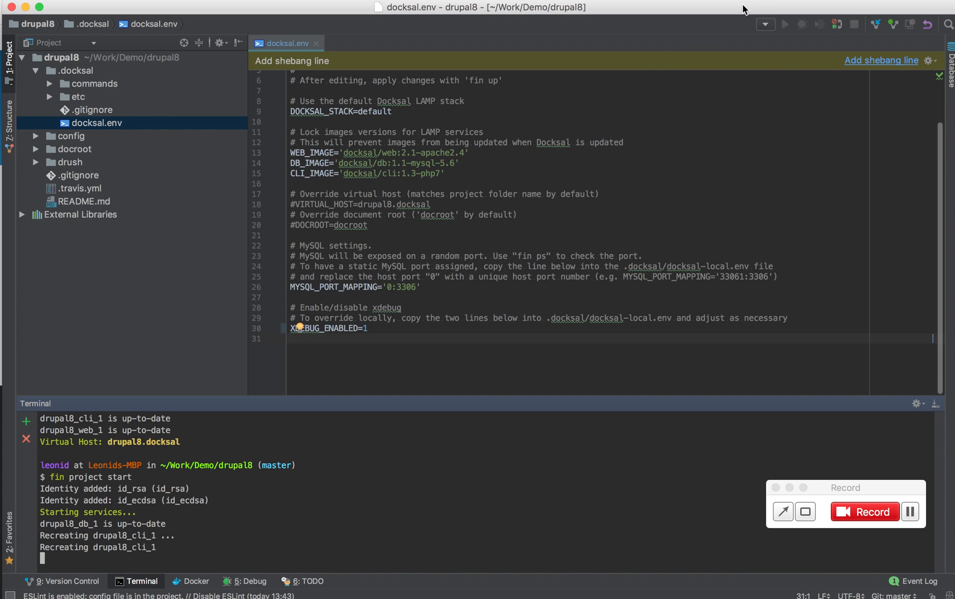
mouse_move(741, 12)
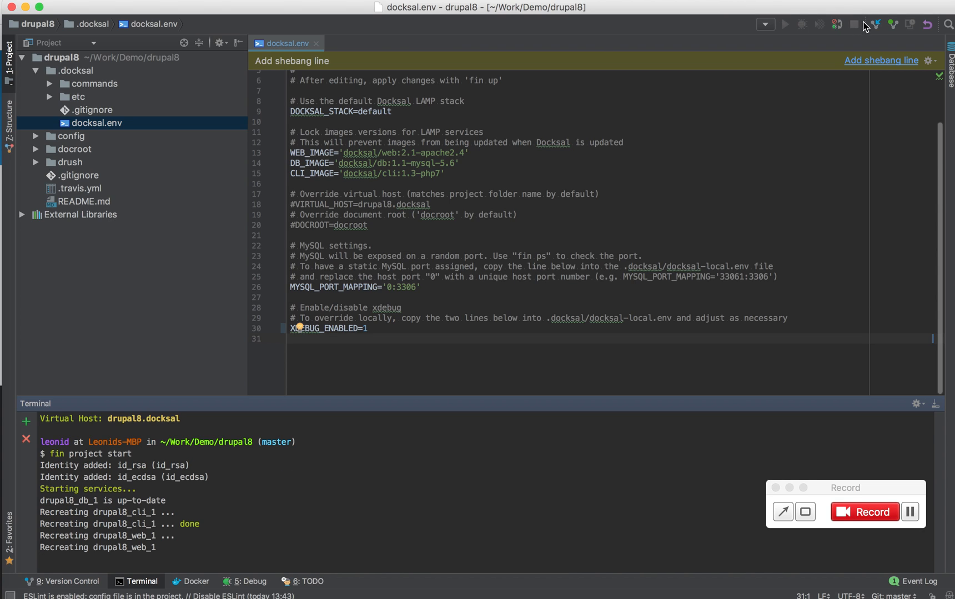
Start listening for incoming PHP debug connections in PhpStorm
left_click(837, 24)
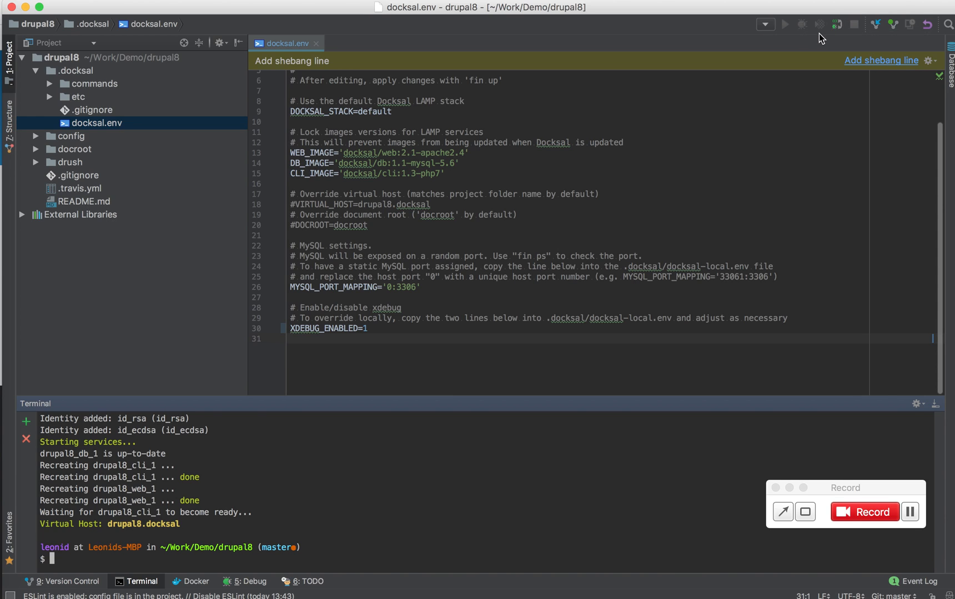
mouse_move(398, 356)
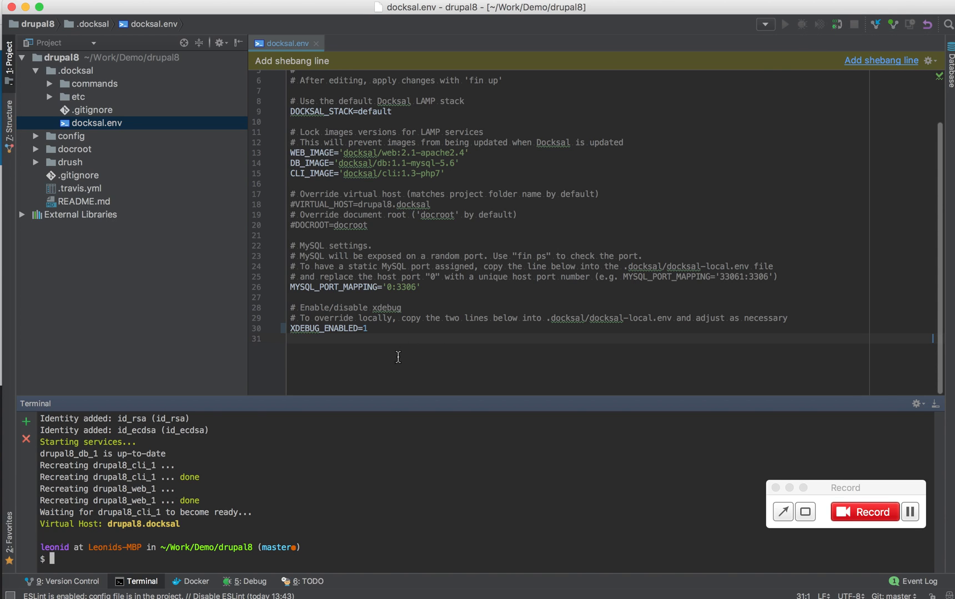
mouse_move(365, 328)
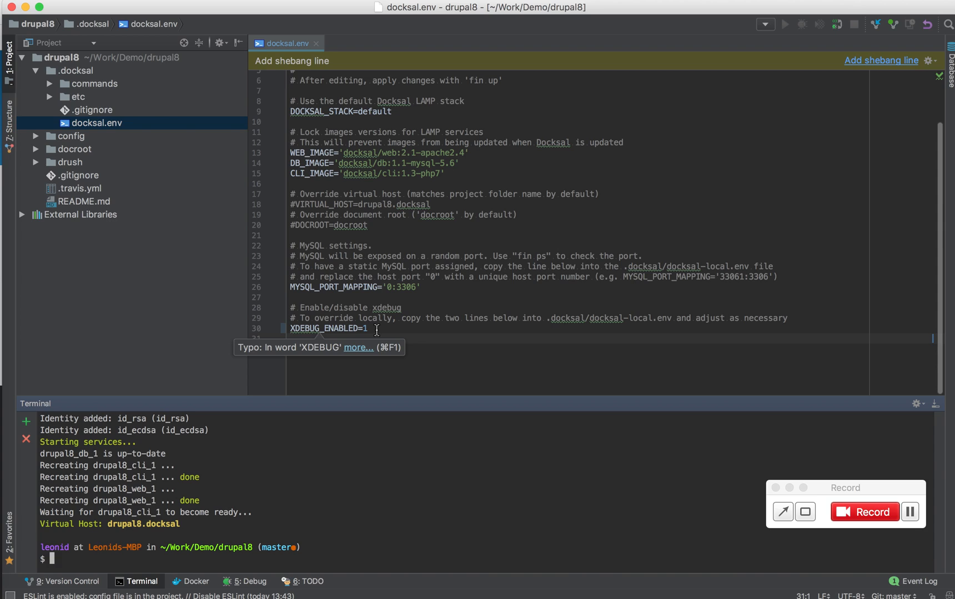
mouse_move(575, 320)
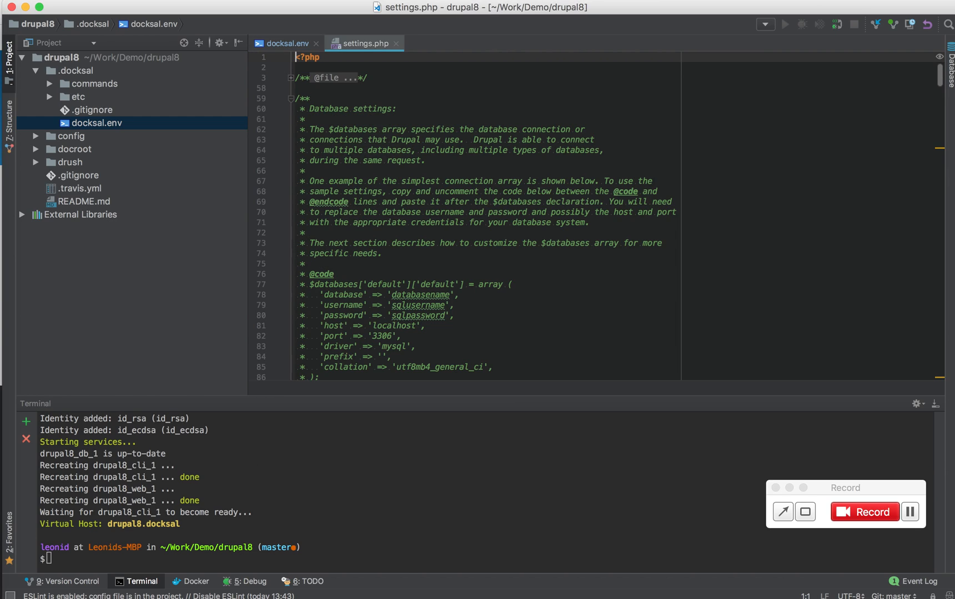
With the line 786 breakpoint in settings.php, bring Chrome forward to request the site
scroll("down", 3)
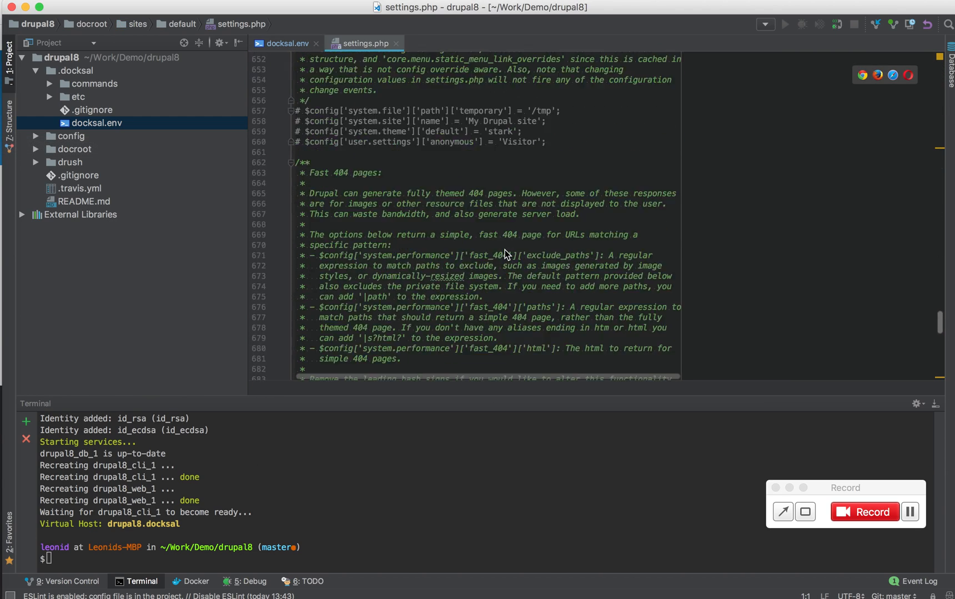
scroll("down", 3)
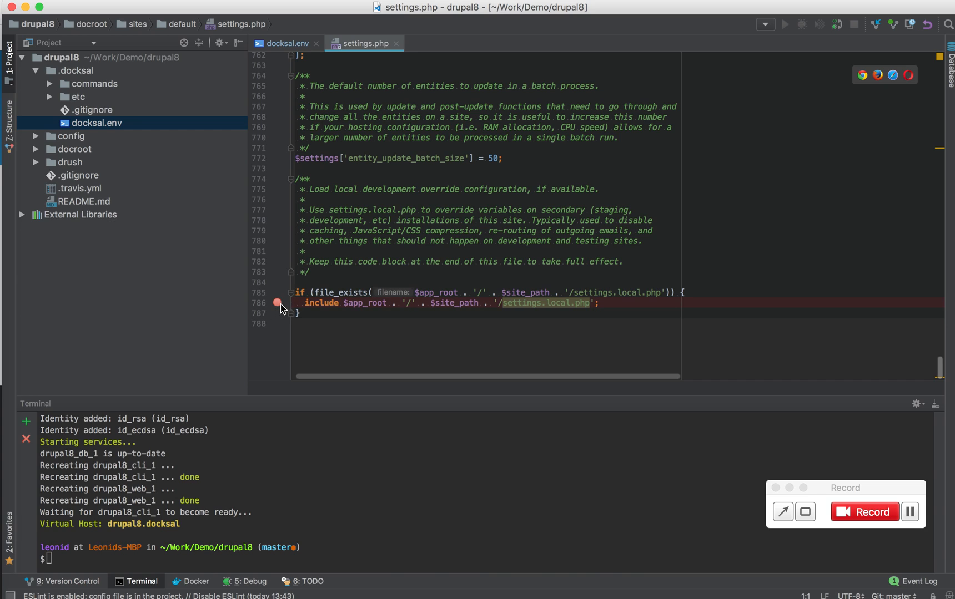
mouse_move(322, 254)
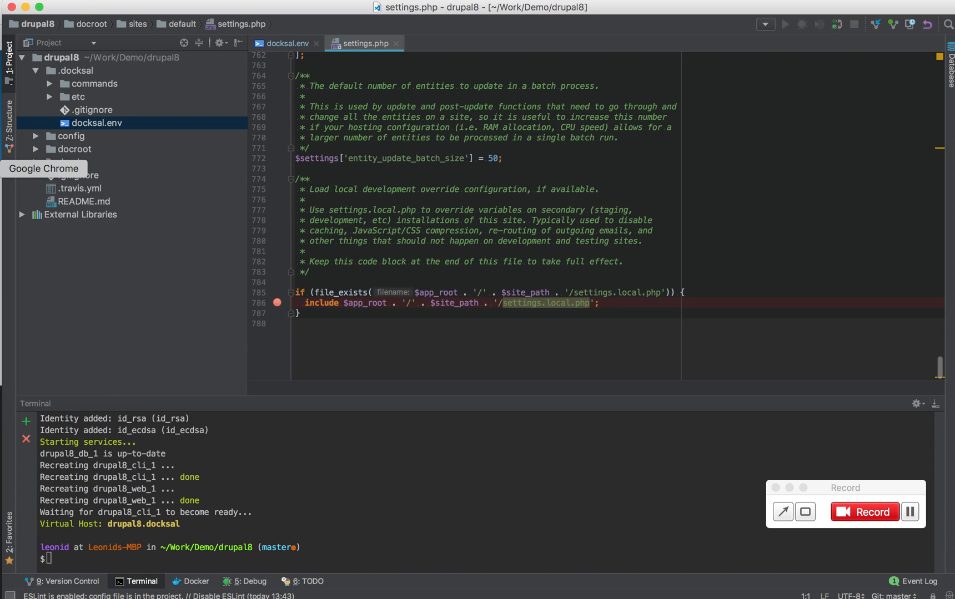
left_click(44, 168)
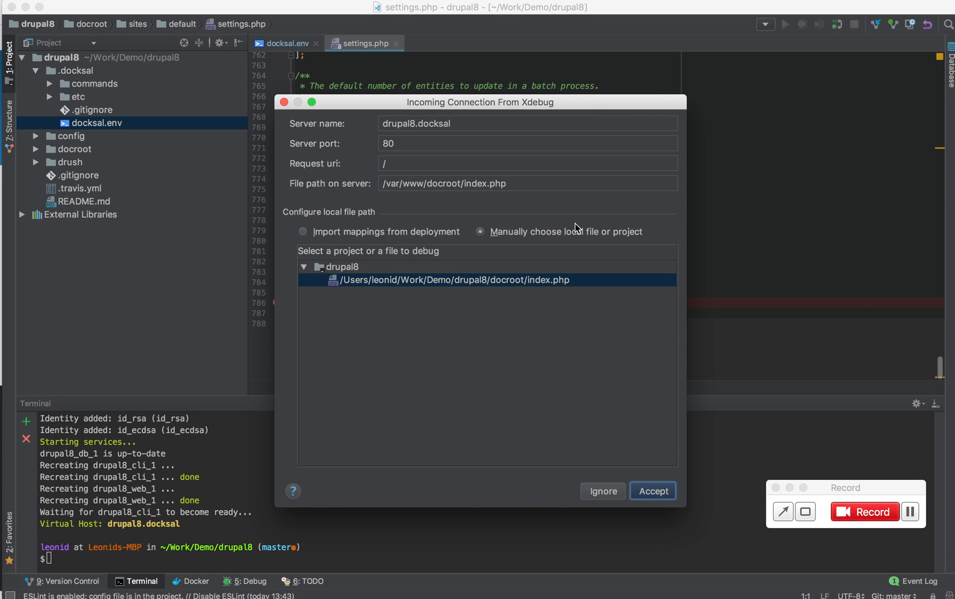
mouse_move(458, 109)
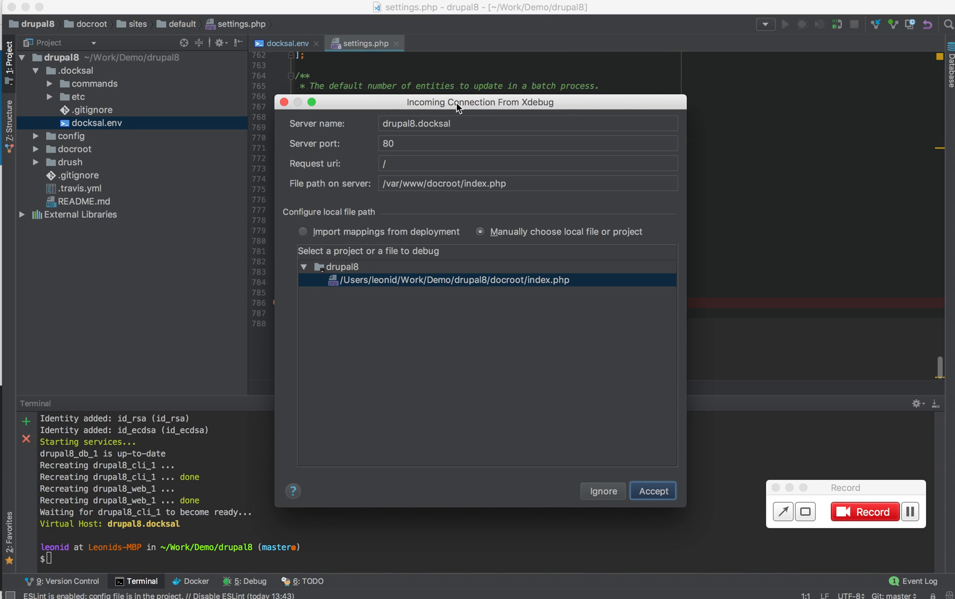
mouse_move(543, 200)
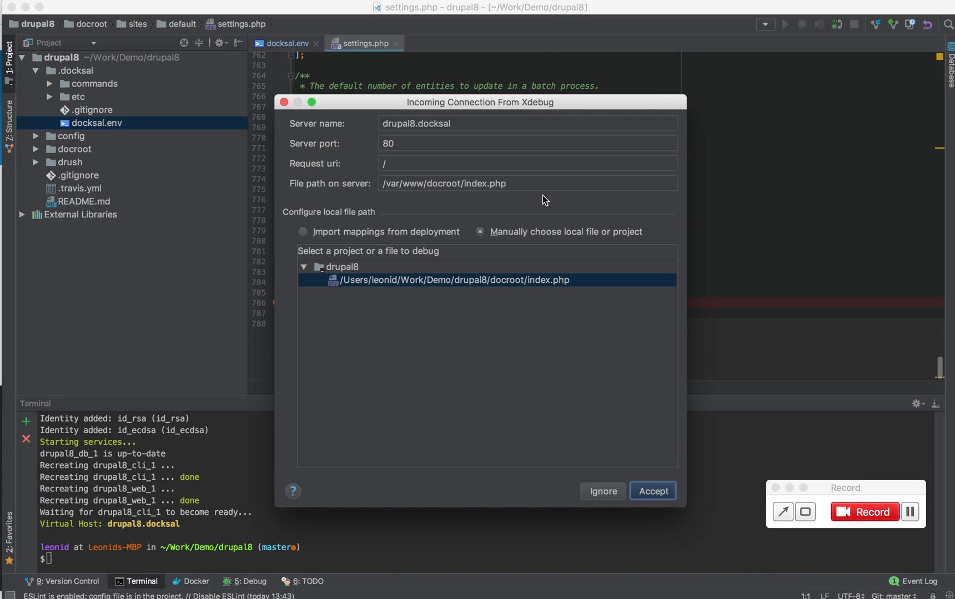
mouse_move(487, 189)
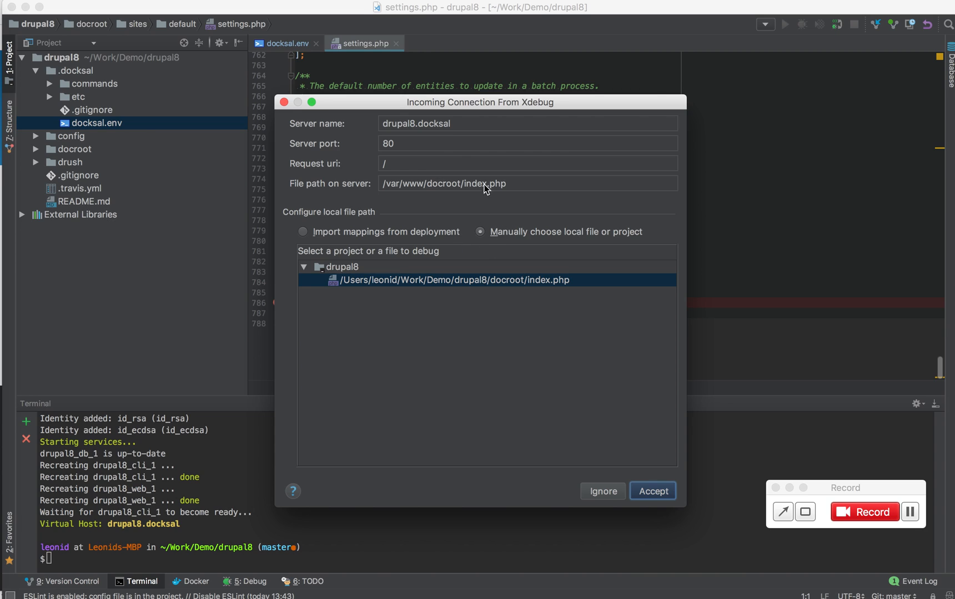
mouse_move(509, 162)
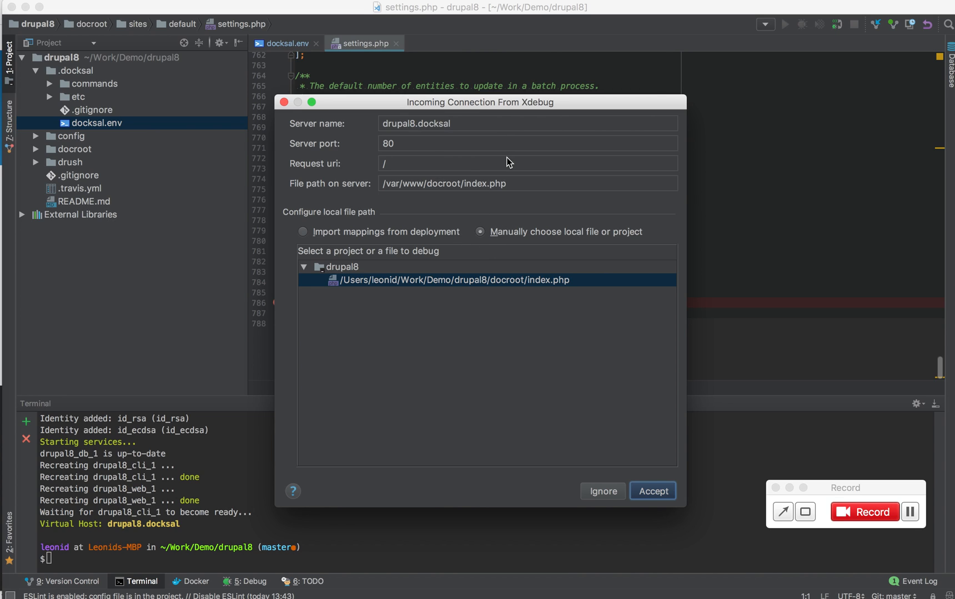
mouse_move(472, 130)
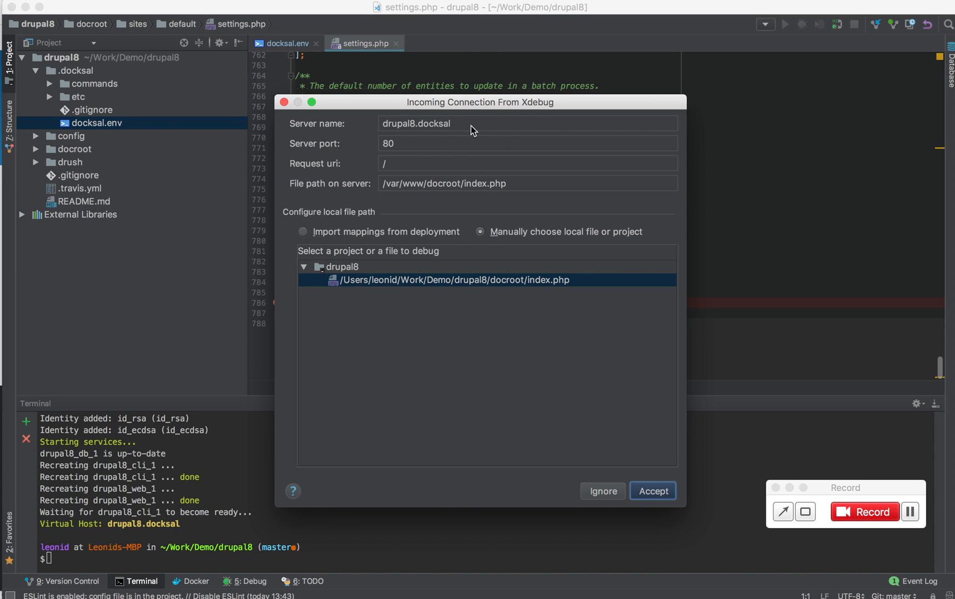
mouse_move(419, 129)
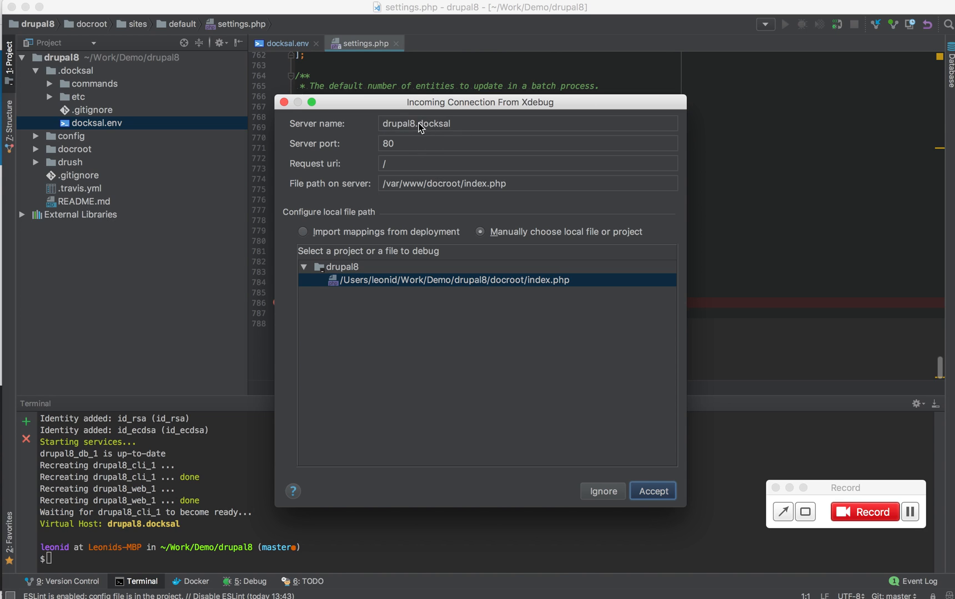
mouse_move(455, 134)
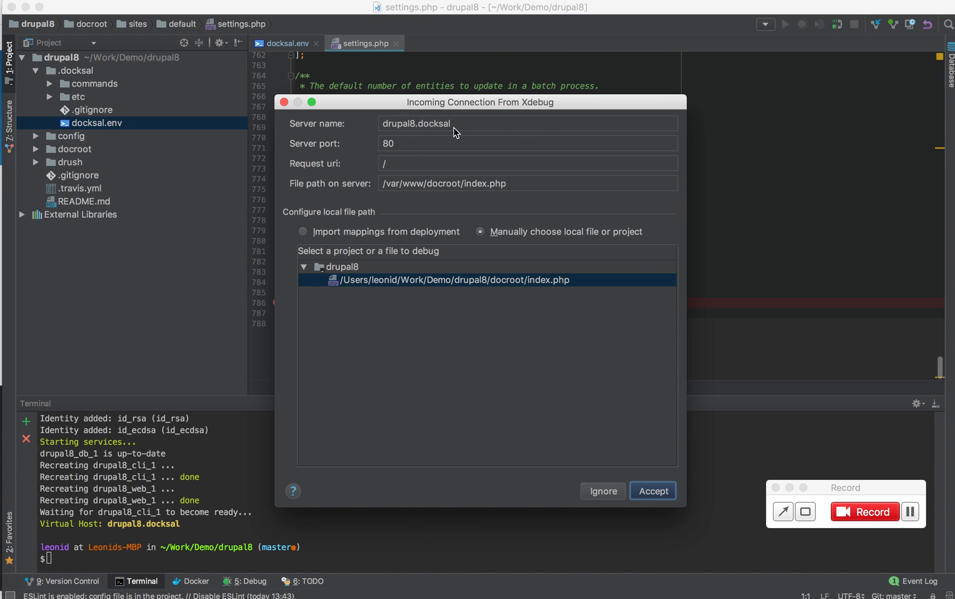
mouse_move(368, 188)
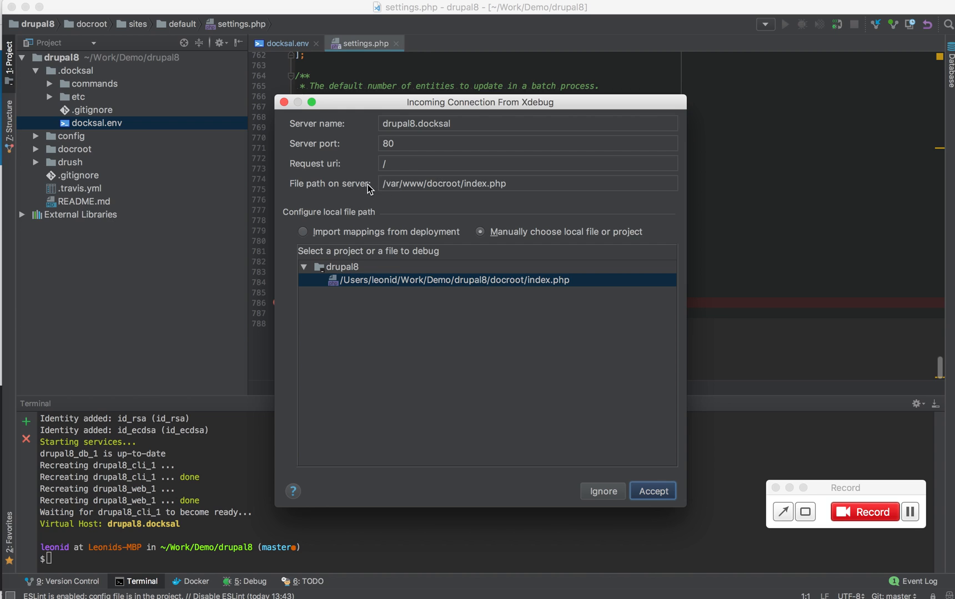
mouse_move(519, 191)
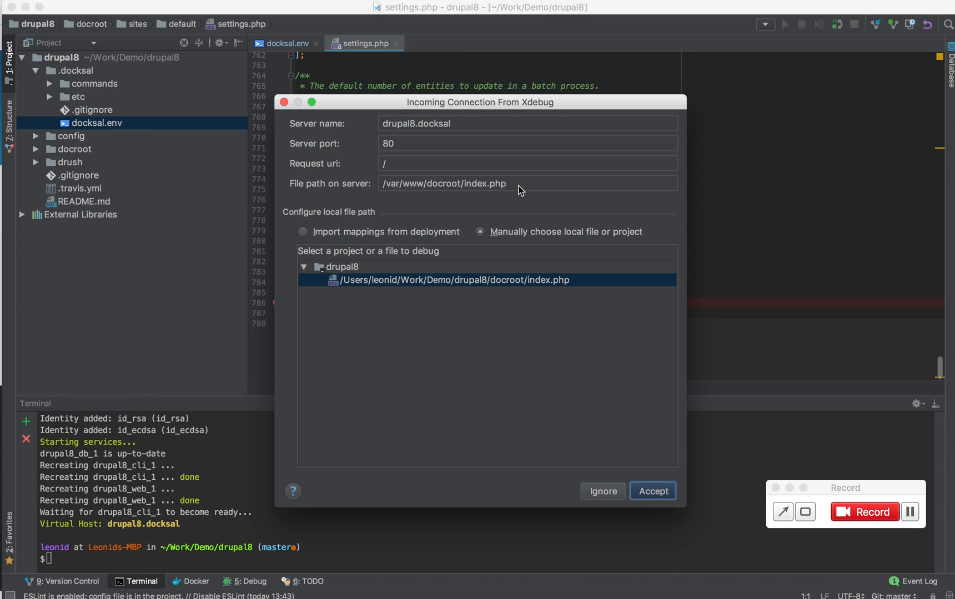
mouse_move(418, 189)
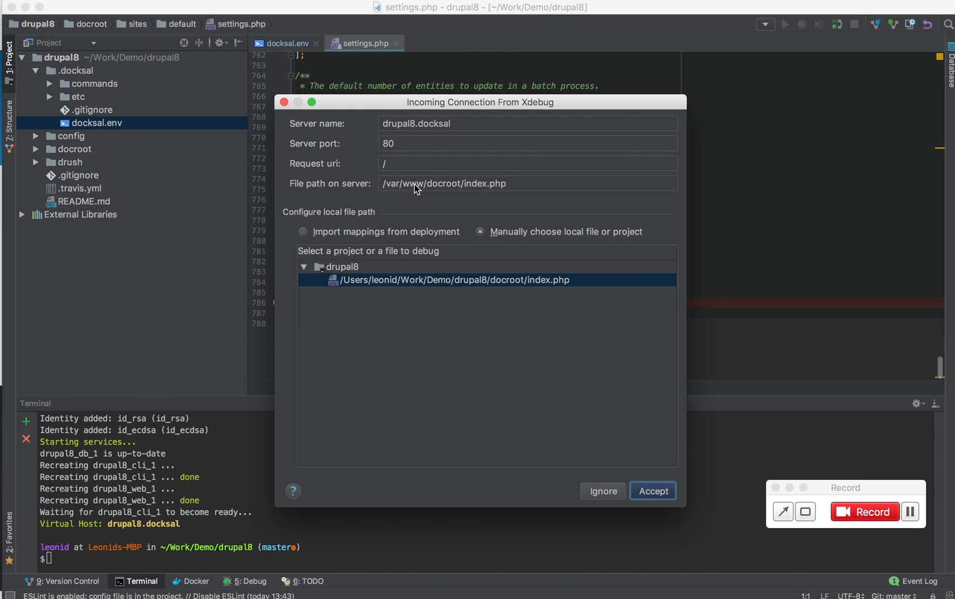
mouse_move(516, 192)
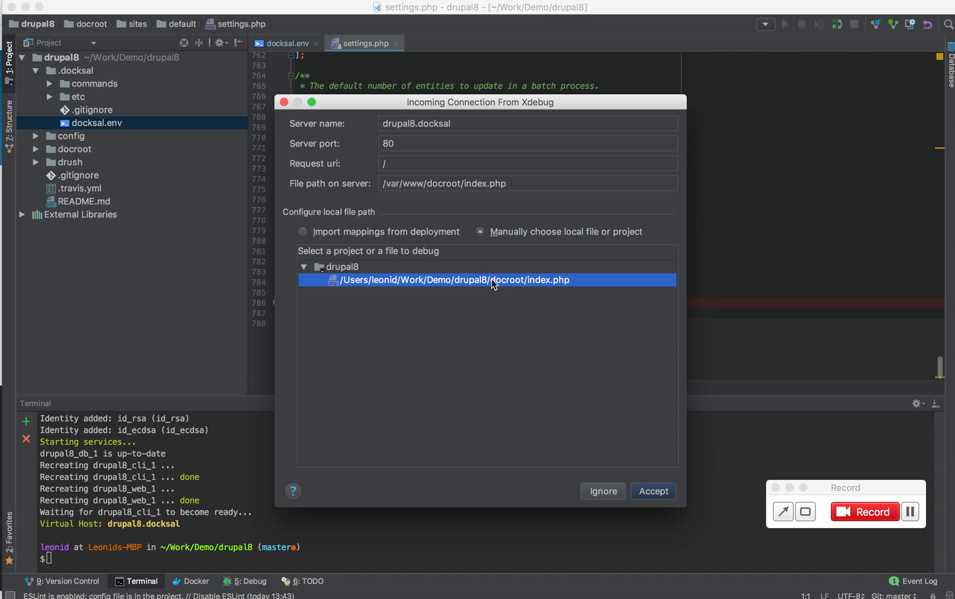
mouse_move(525, 291)
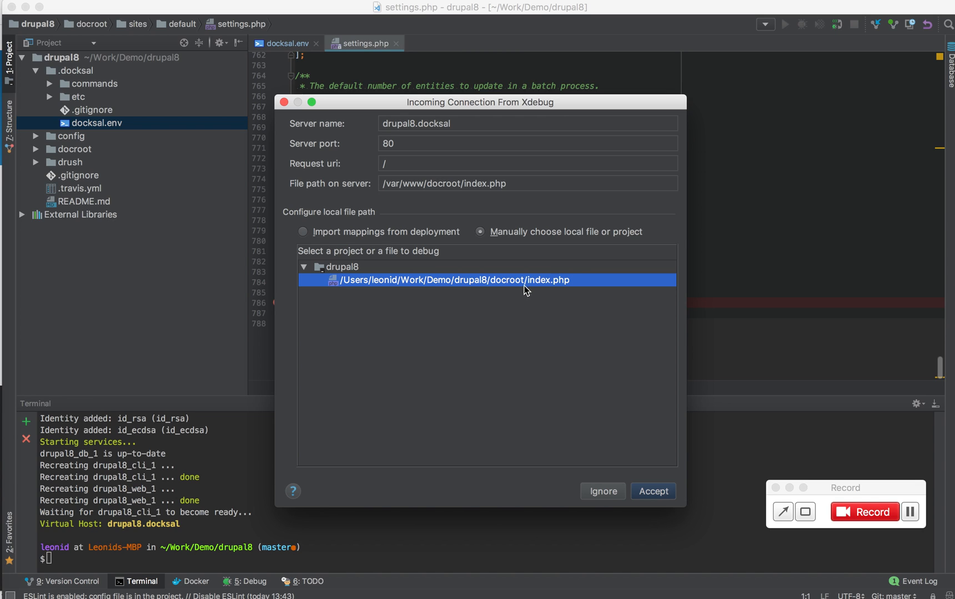
mouse_move(513, 288)
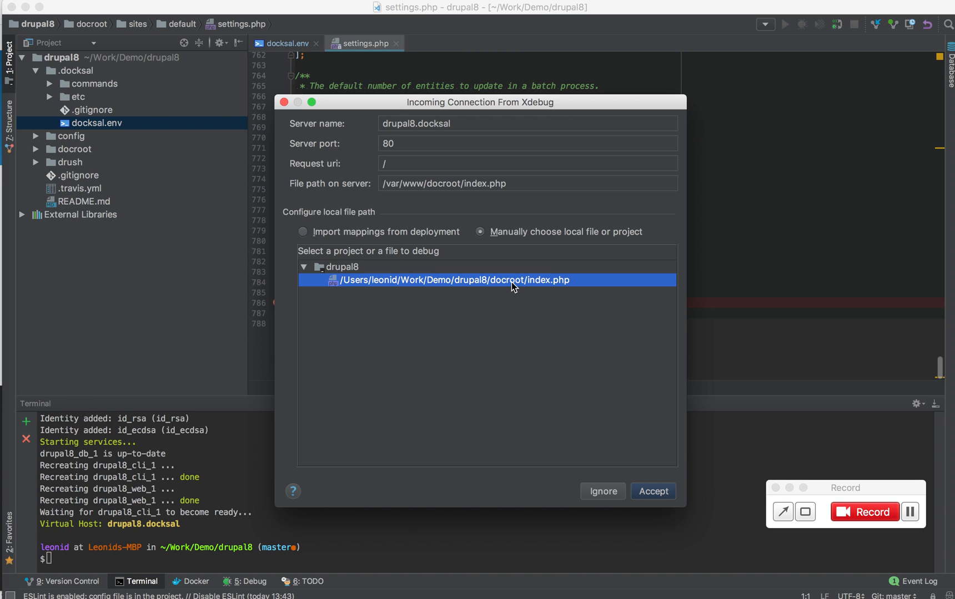
mouse_move(483, 292)
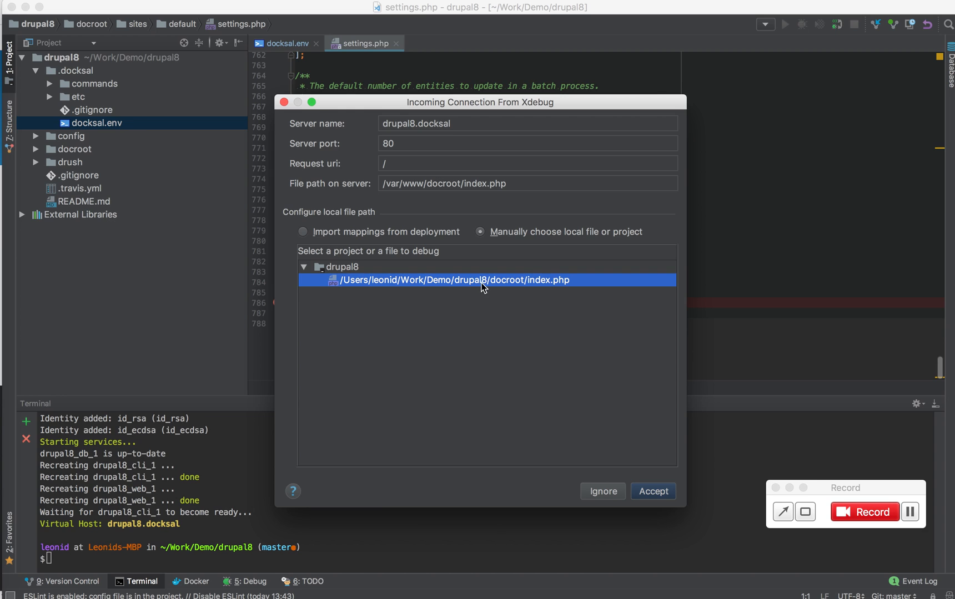
mouse_move(575, 287)
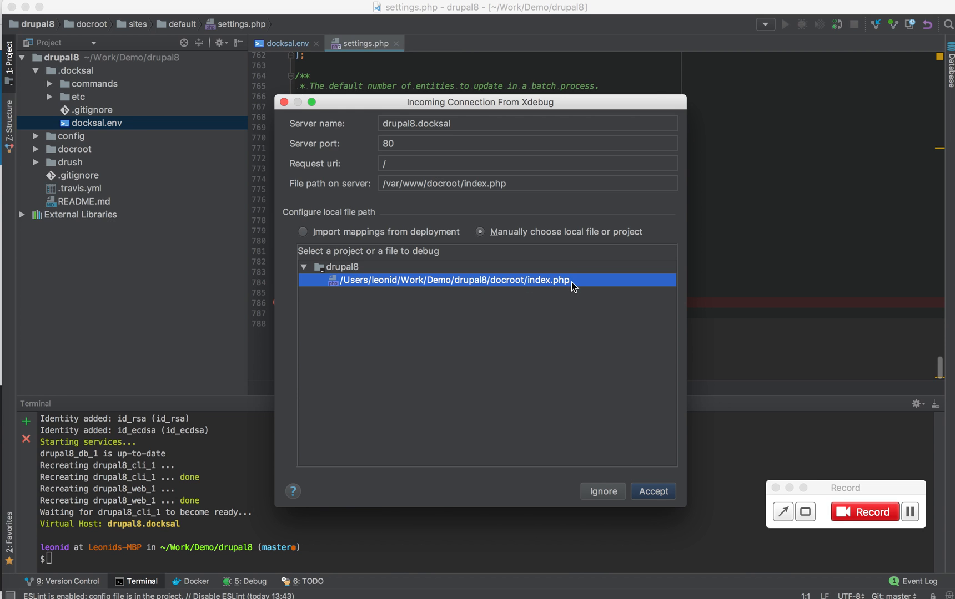
Accept the Xdebug connection from drupal8.docksal with index.php chosen as the local file
left_click(651, 491)
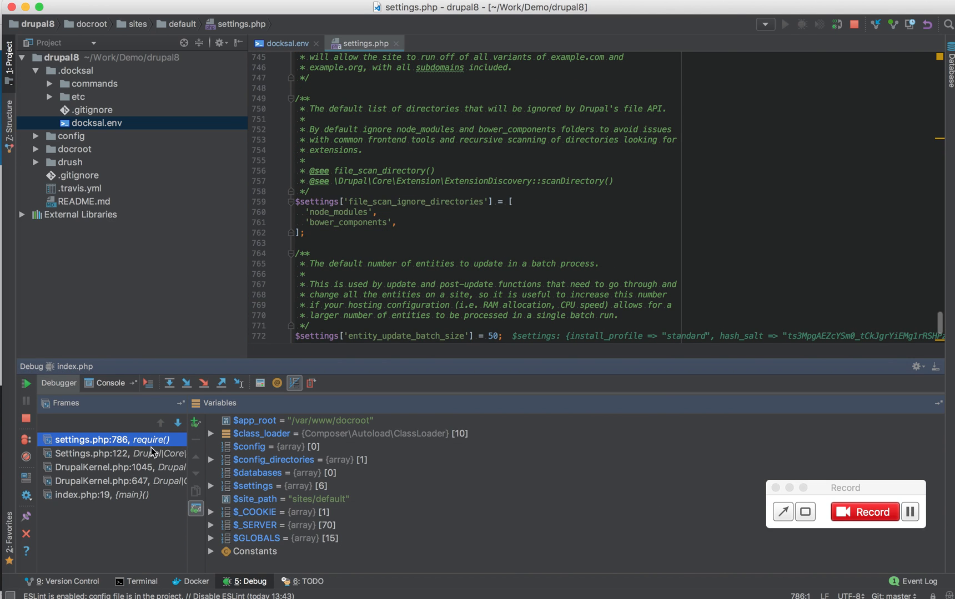
mouse_move(291, 354)
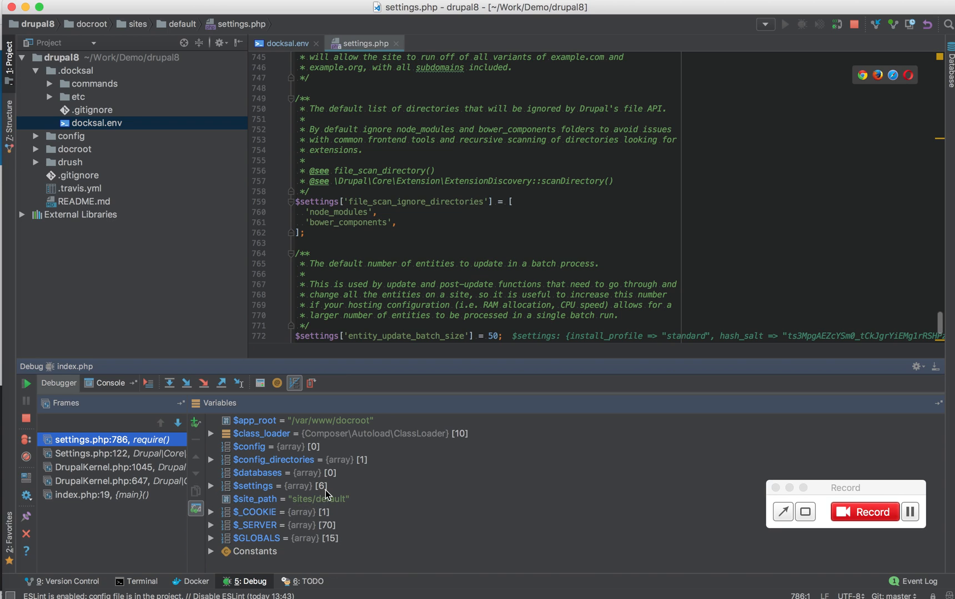
mouse_move(25, 388)
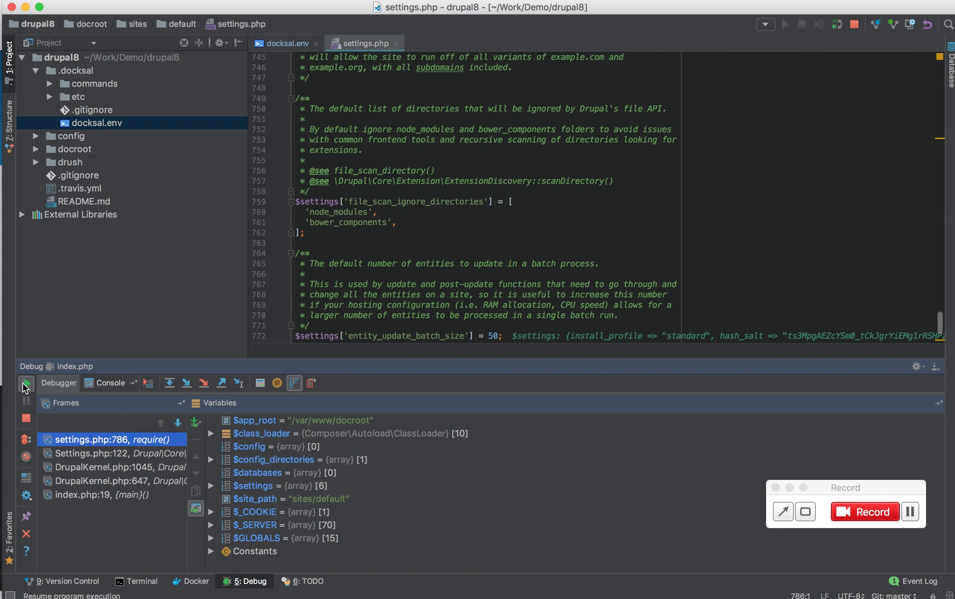
Resume the program past the settings.php:786 stop so the debug session finishes
left_click(25, 384)
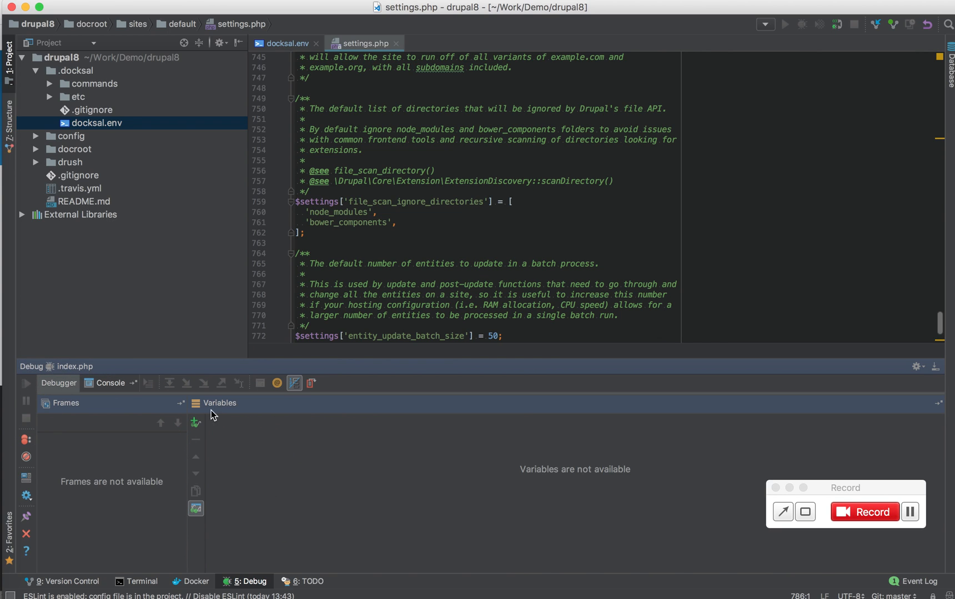
mouse_move(317, 169)
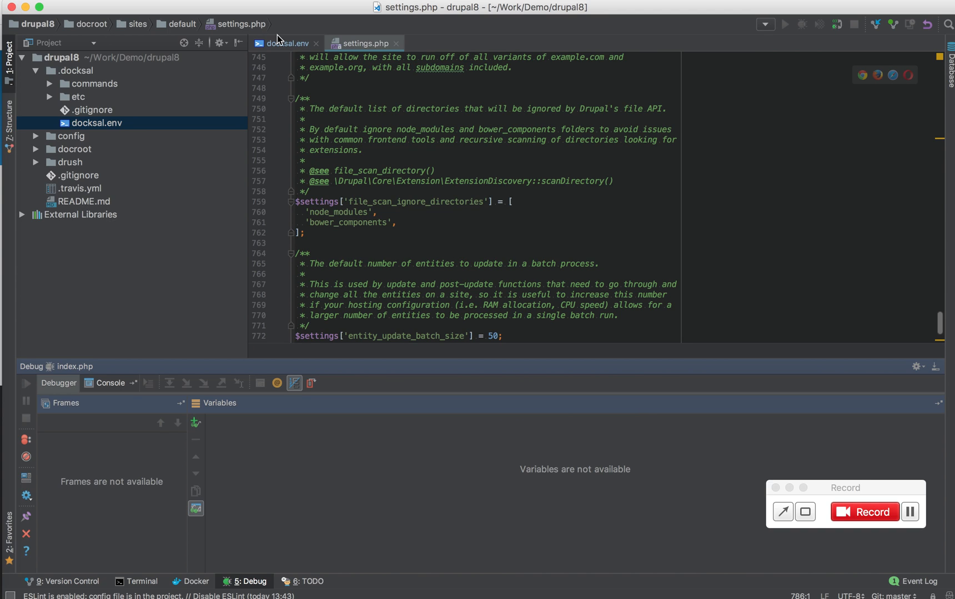
mouse_move(250, 586)
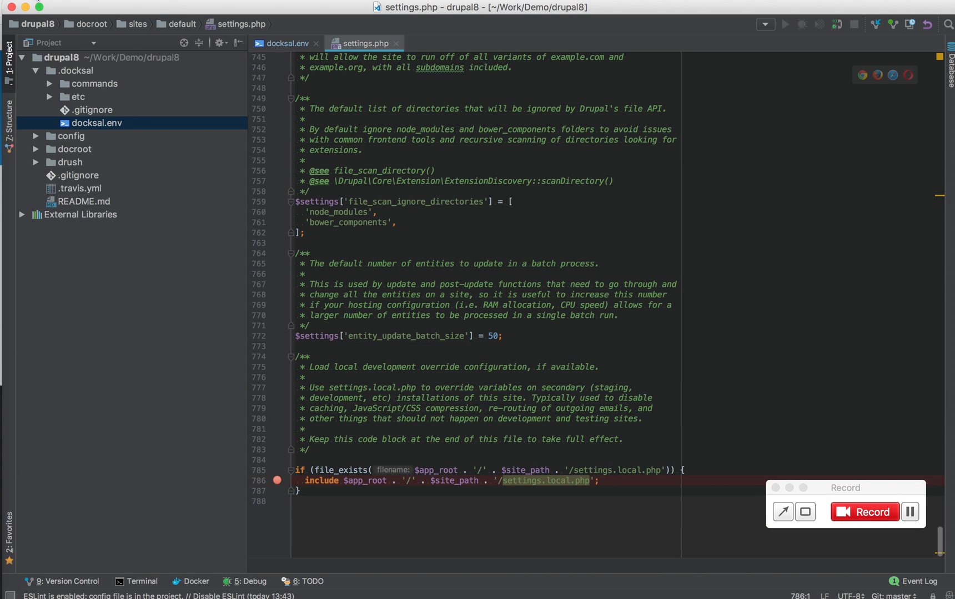
Go to Preferences > Languages & Frameworks > PHP > Servers and begin editing drupal8.docksal's project-root path
left_click(24, 7)
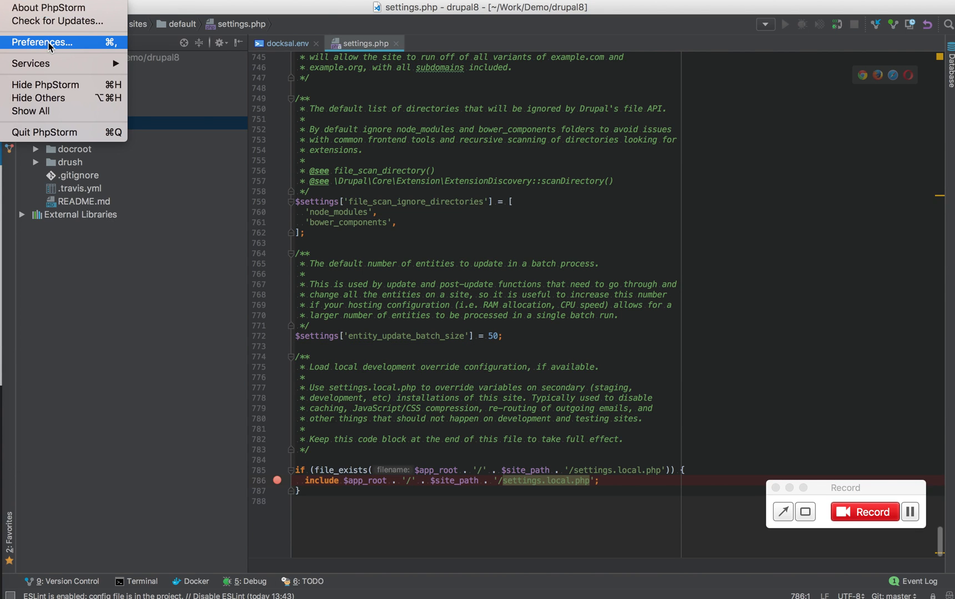
left_click(41, 42)
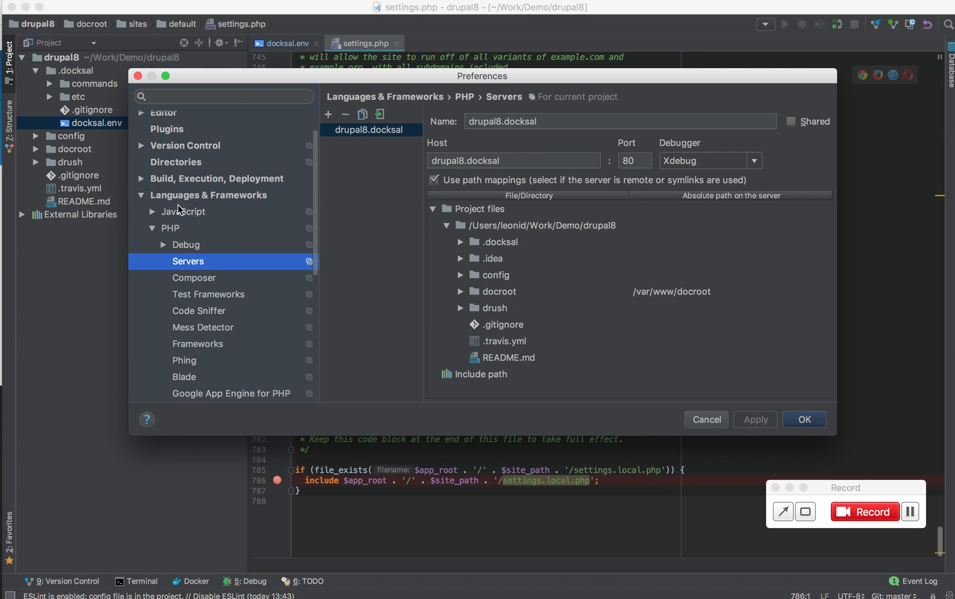
mouse_move(171, 229)
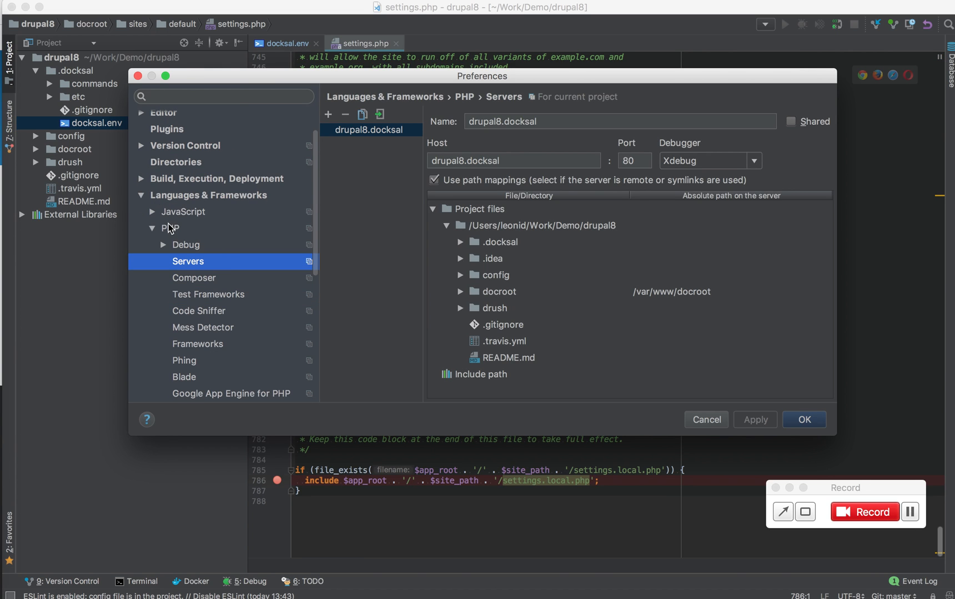
mouse_move(357, 152)
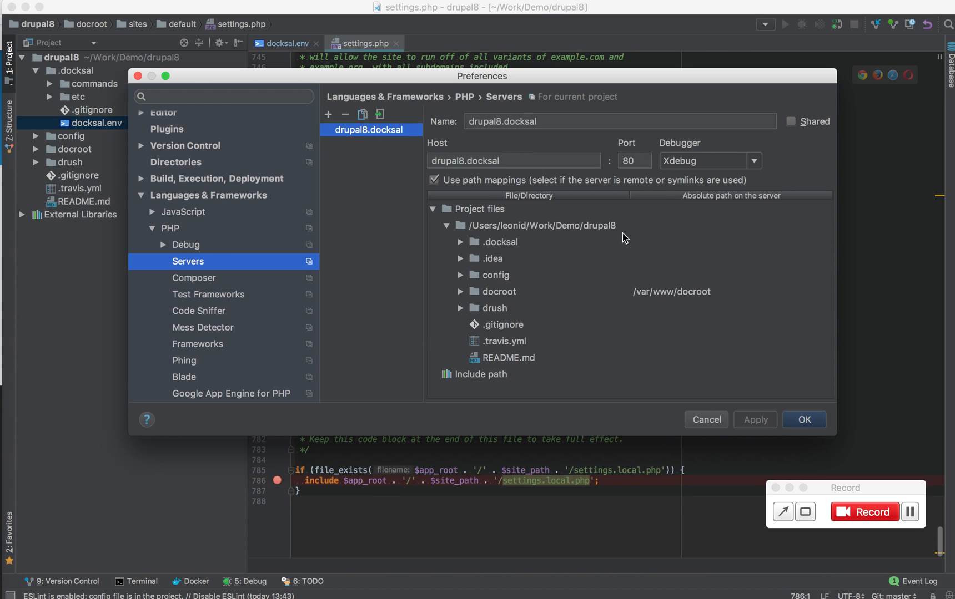
mouse_move(668, 176)
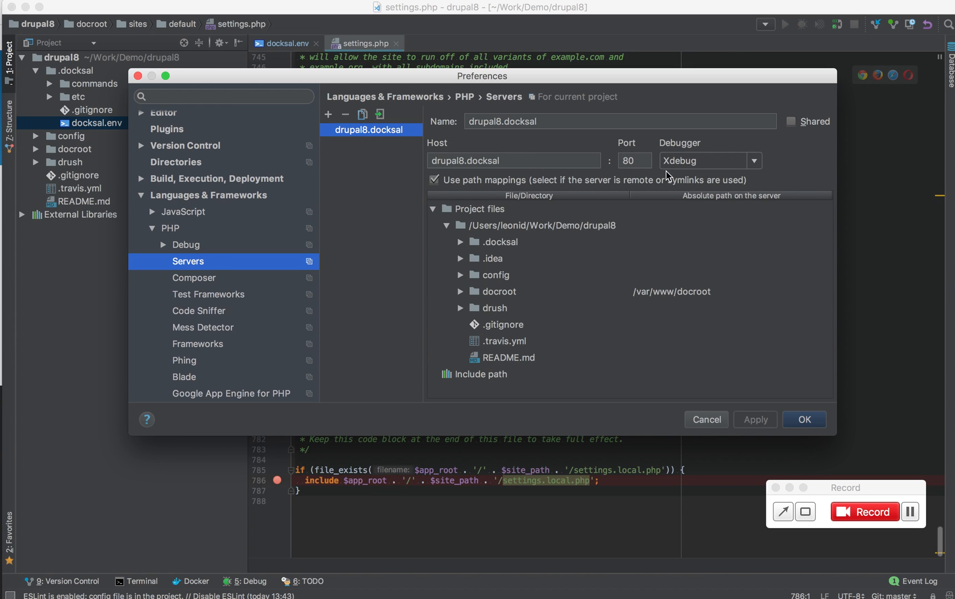
mouse_move(525, 177)
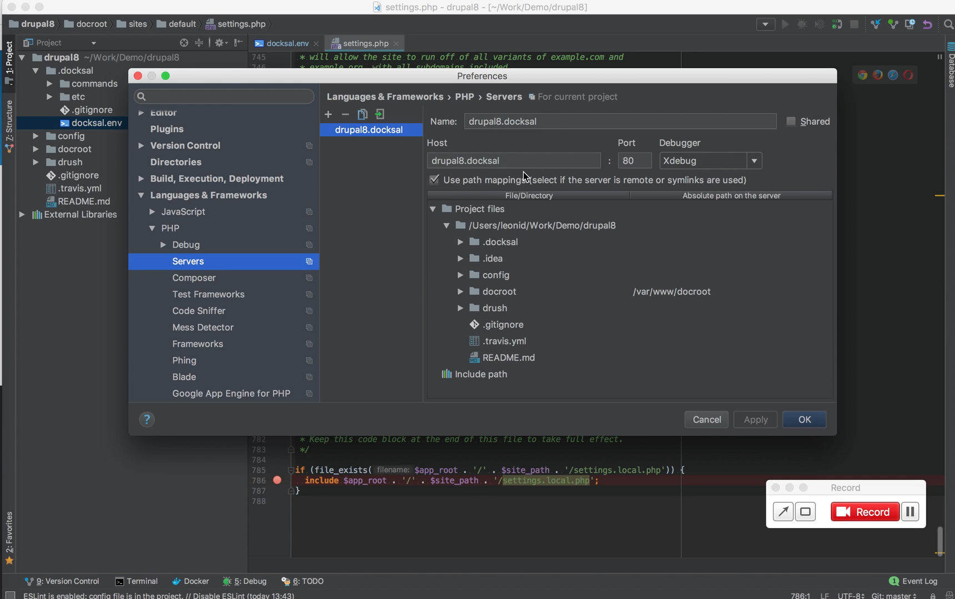
mouse_move(513, 299)
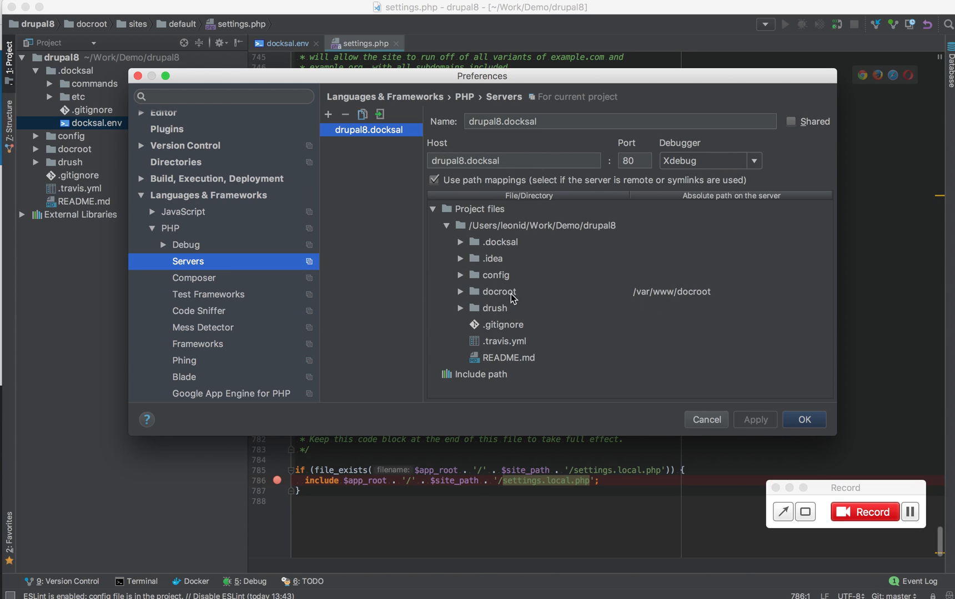
mouse_move(507, 298)
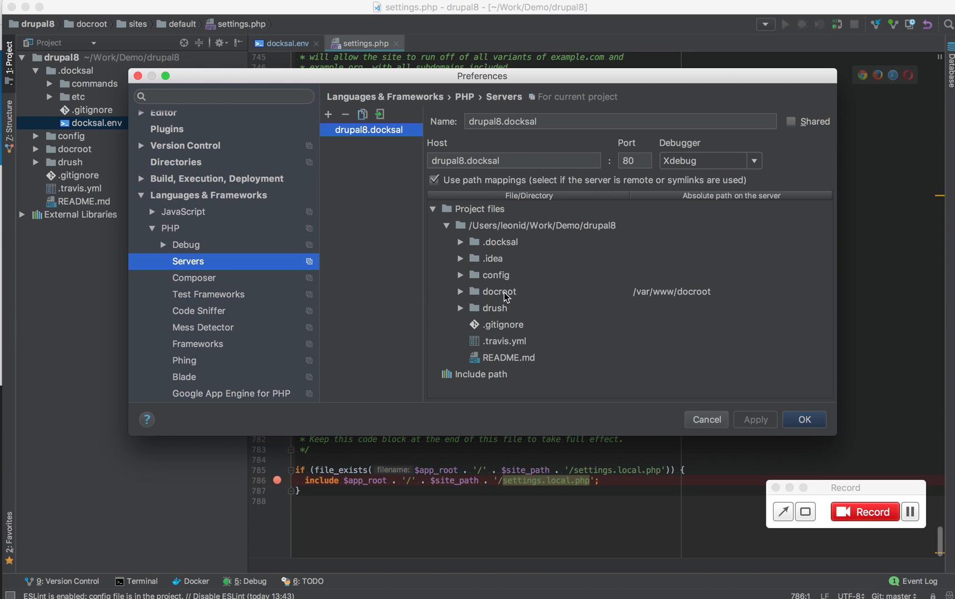
mouse_move(677, 298)
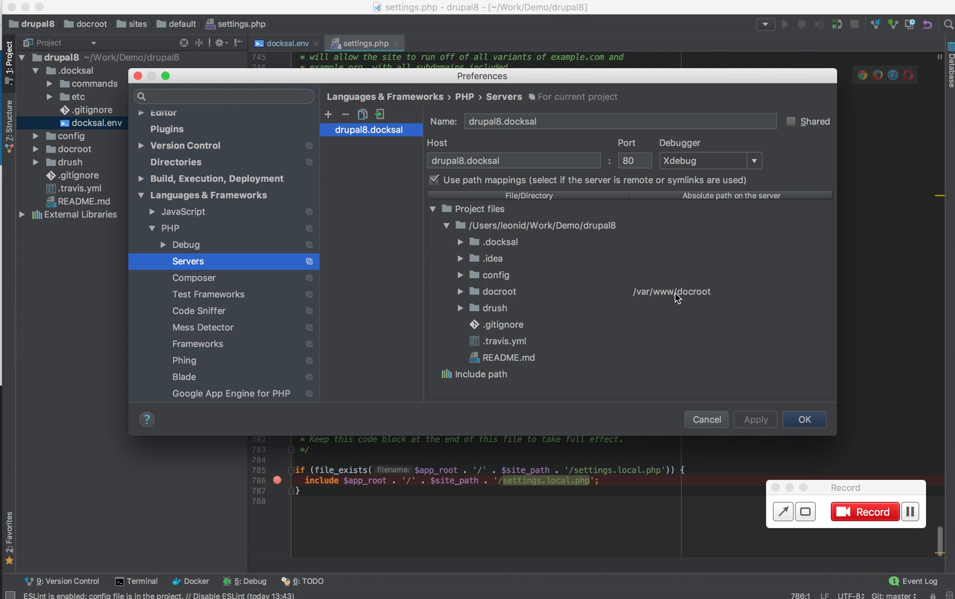
mouse_move(424, 157)
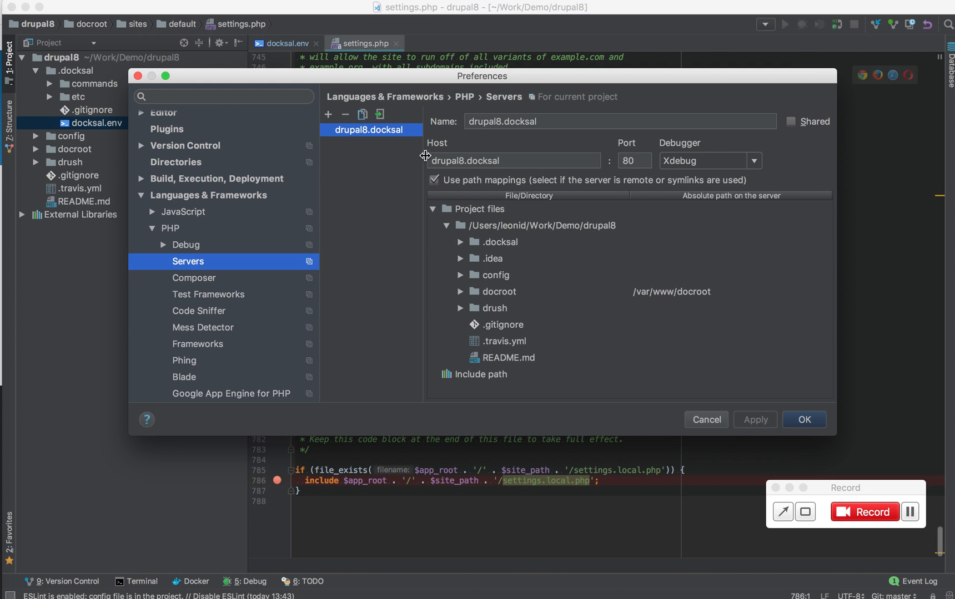
mouse_move(541, 98)
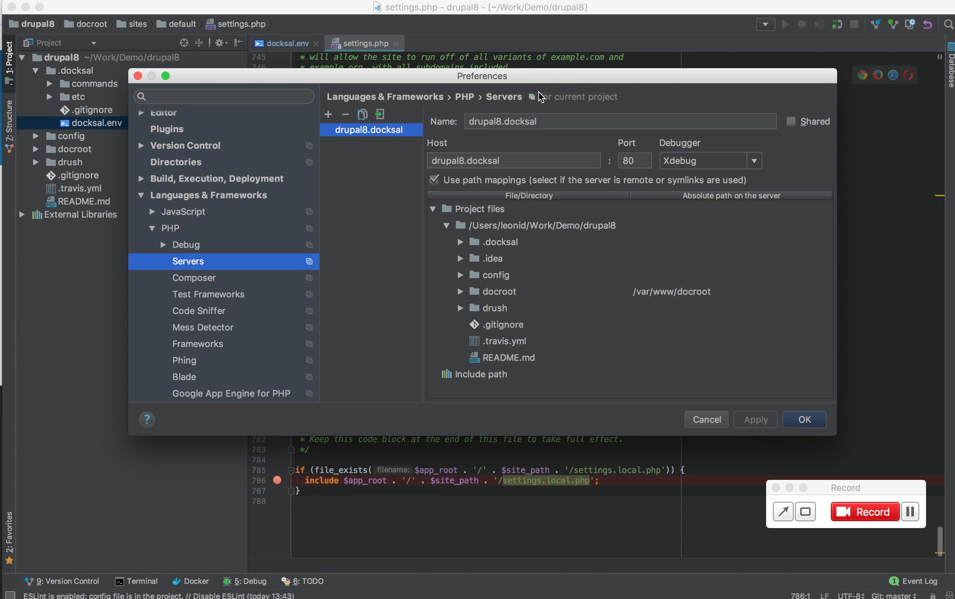
mouse_move(357, 136)
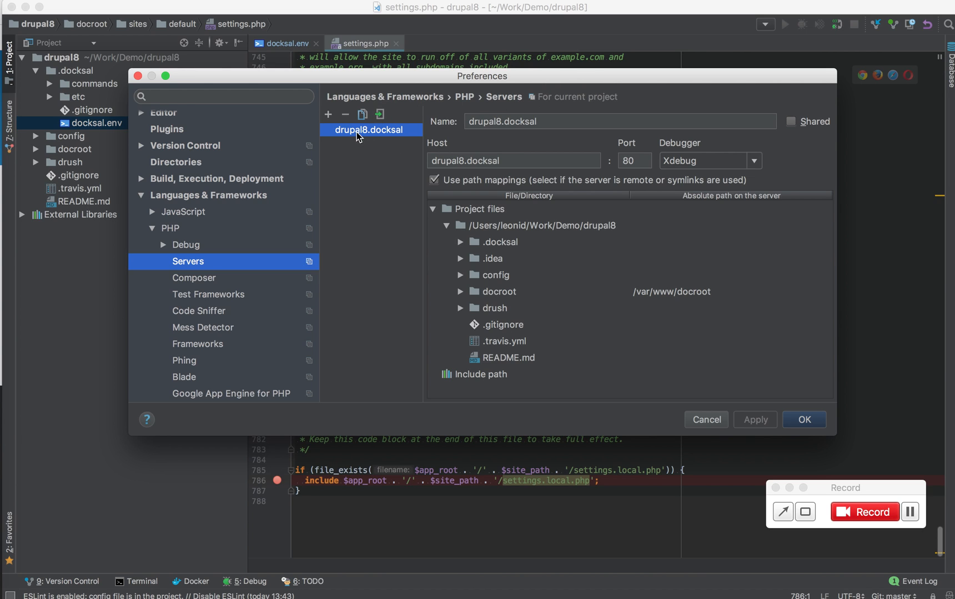
mouse_move(518, 272)
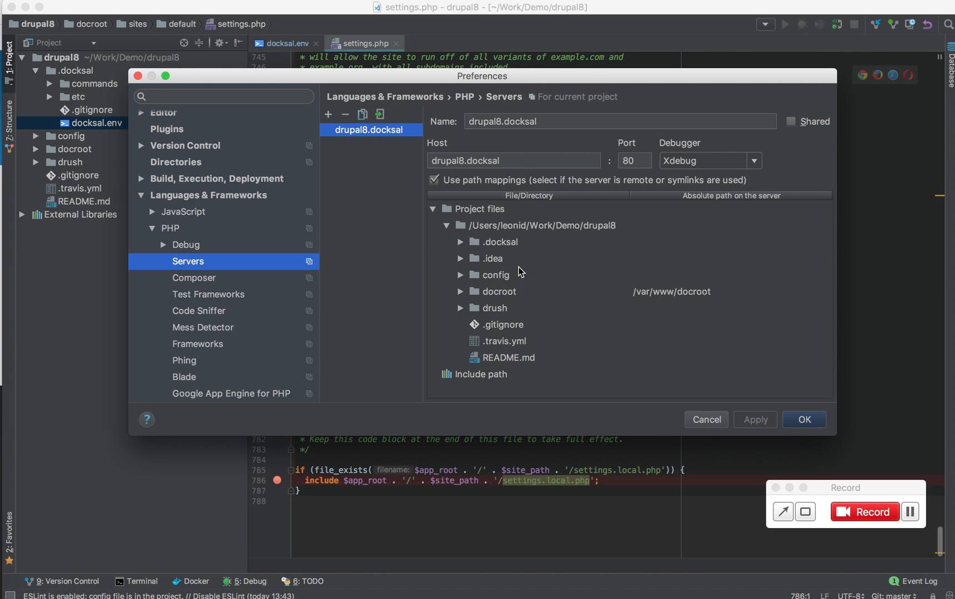
mouse_move(654, 259)
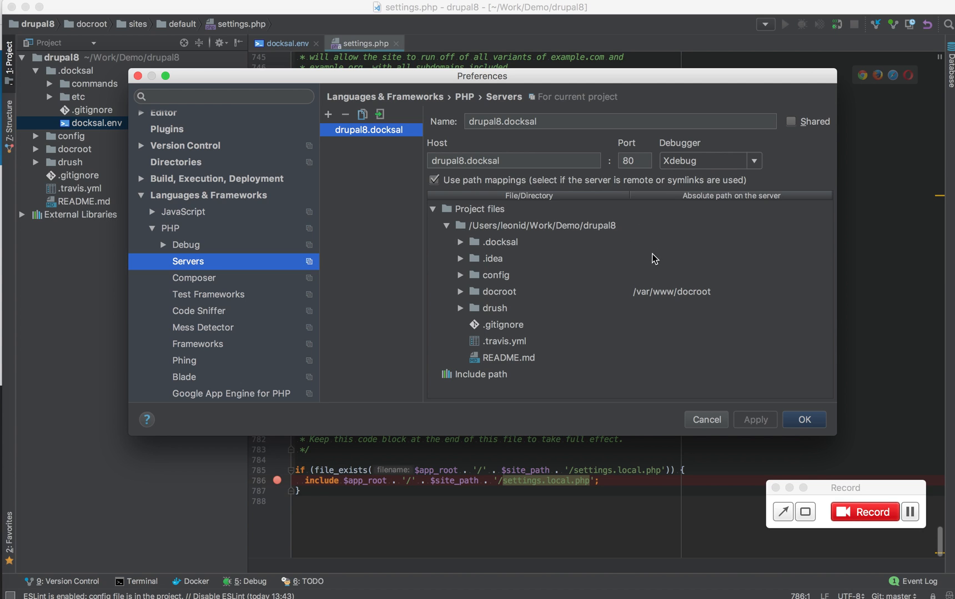
mouse_move(684, 231)
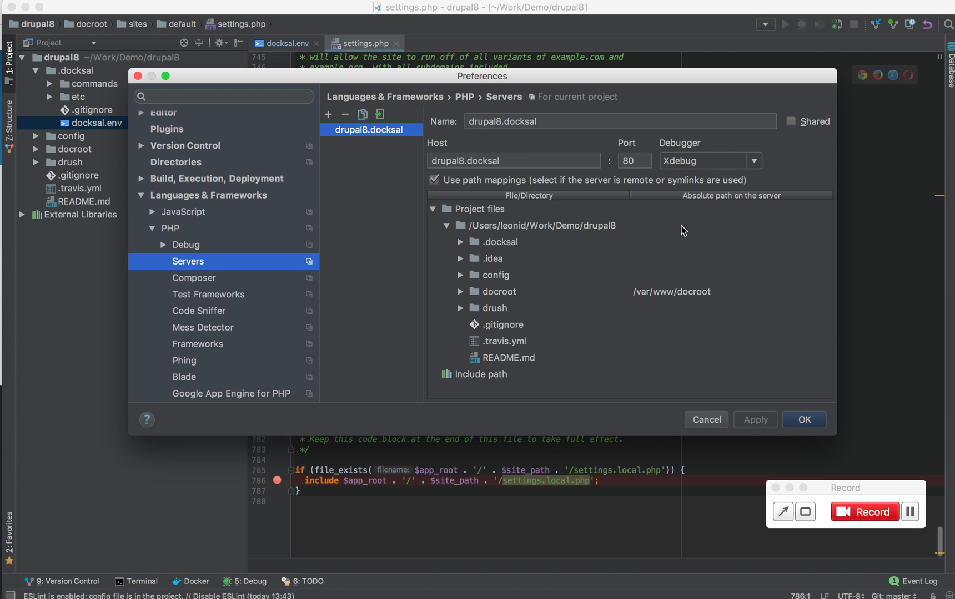
left_click(541, 226)
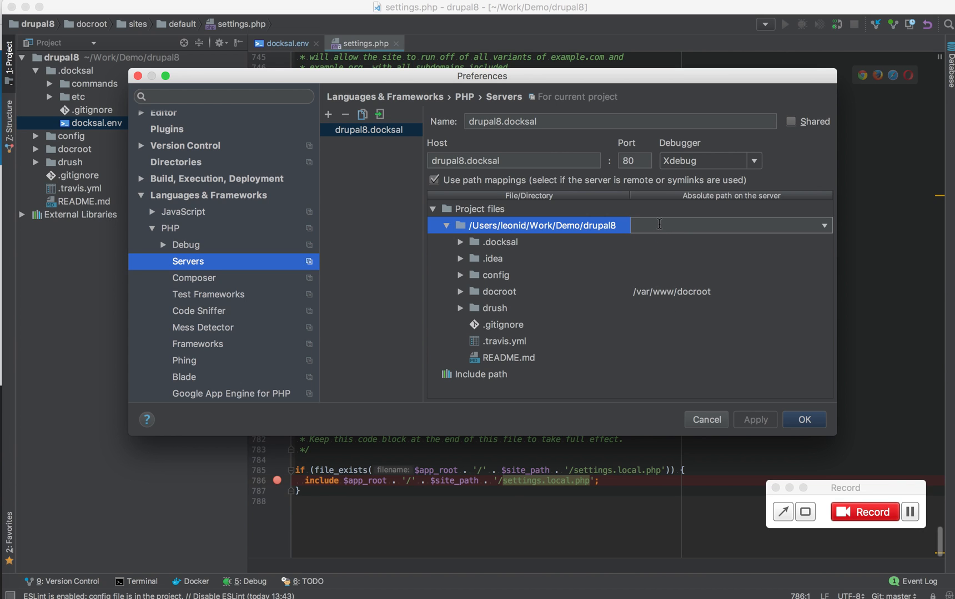
Set the project root's server path to /var/www and save the server settings with OK
type("/var/www")
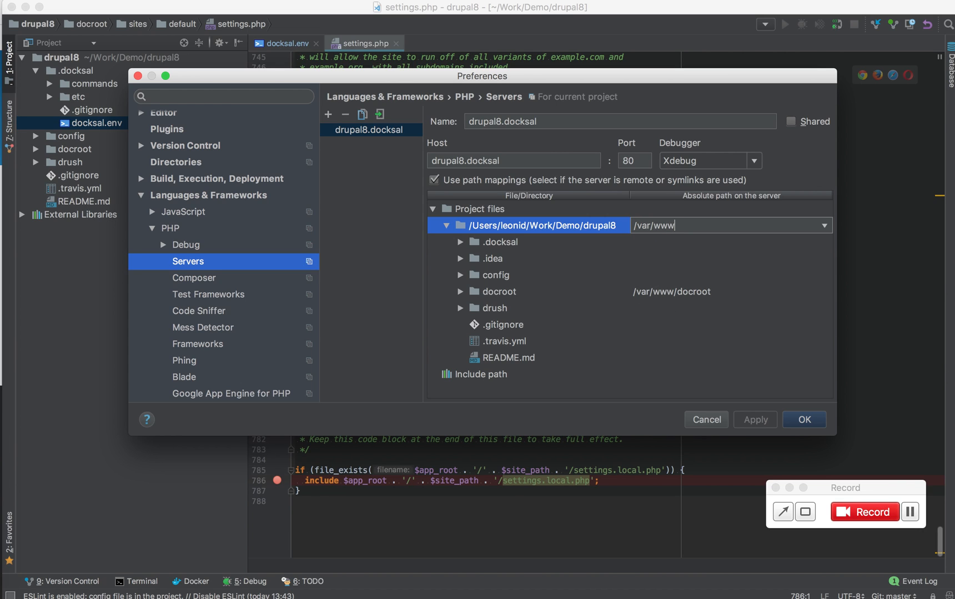
left_click(541, 226)
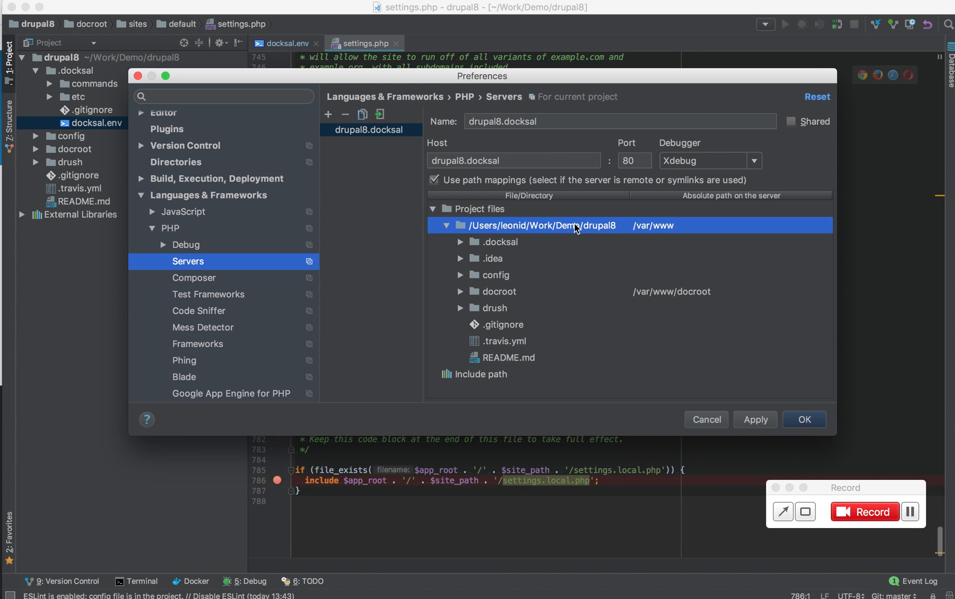
mouse_move(678, 237)
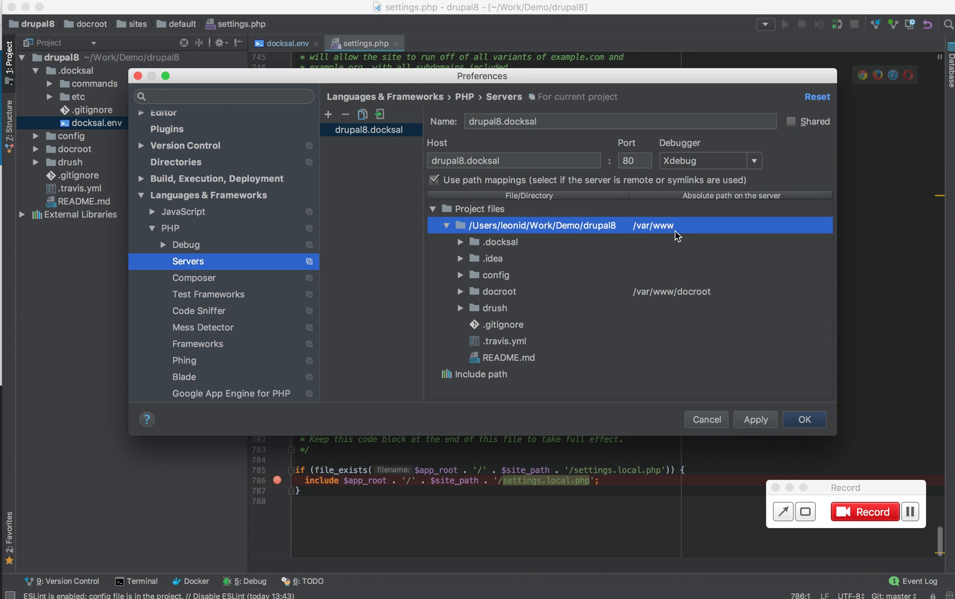
mouse_move(704, 234)
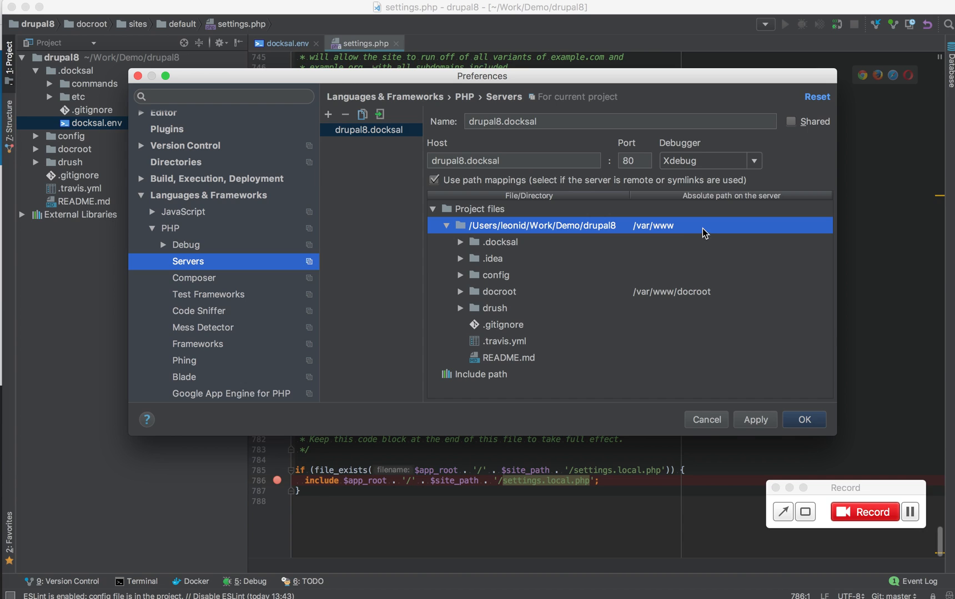
mouse_move(682, 311)
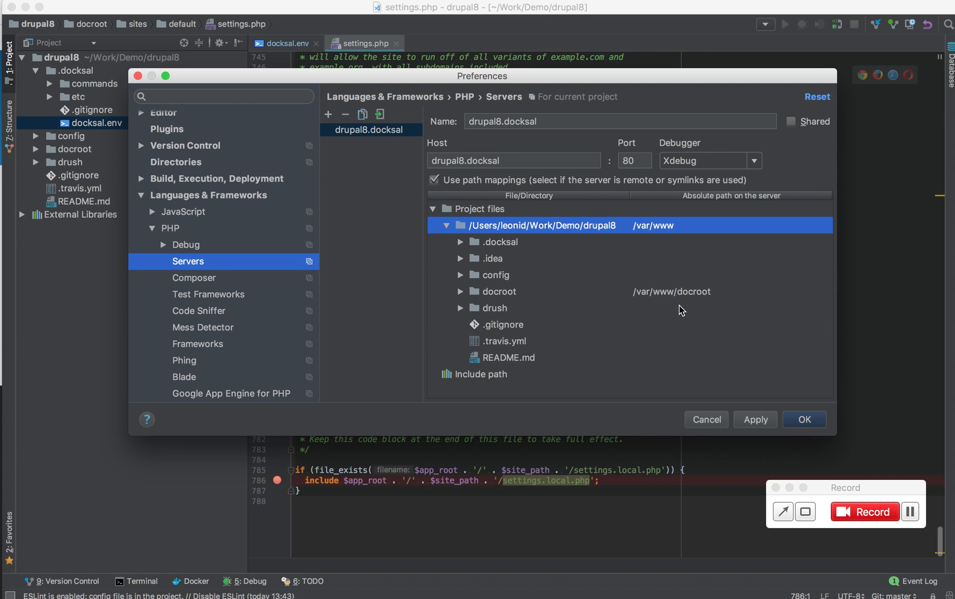
mouse_move(511, 300)
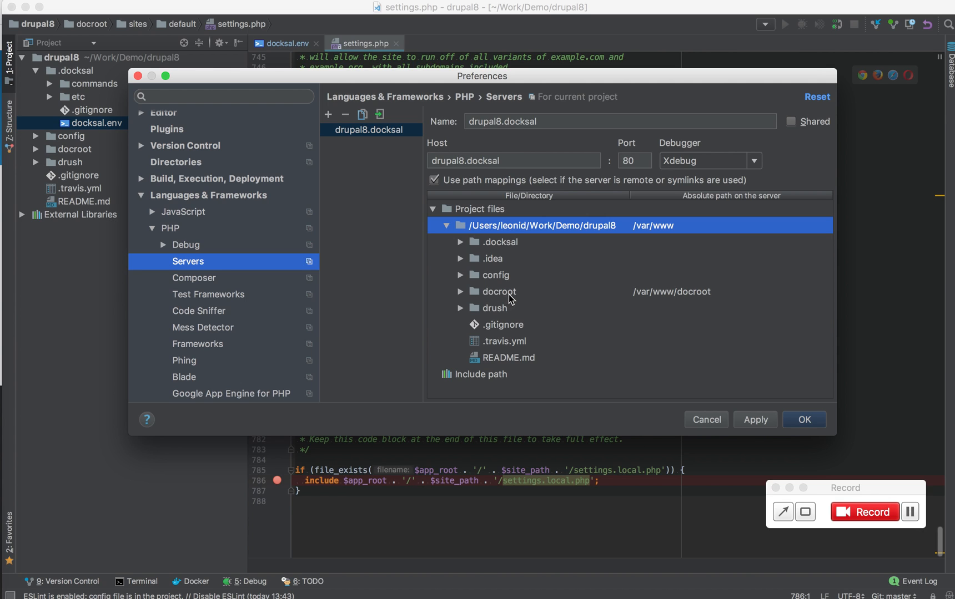
mouse_move(803, 419)
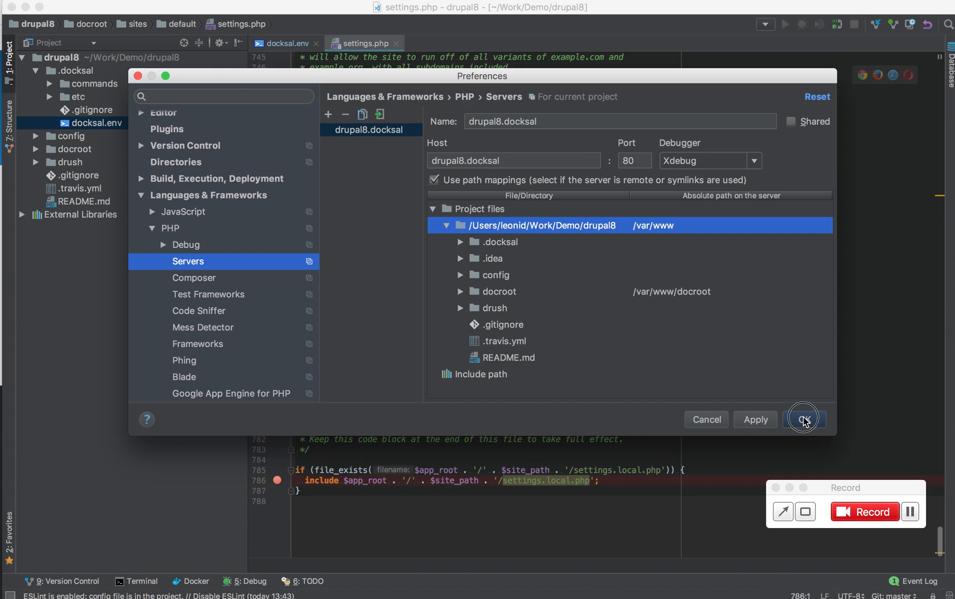
left_click(805, 419)
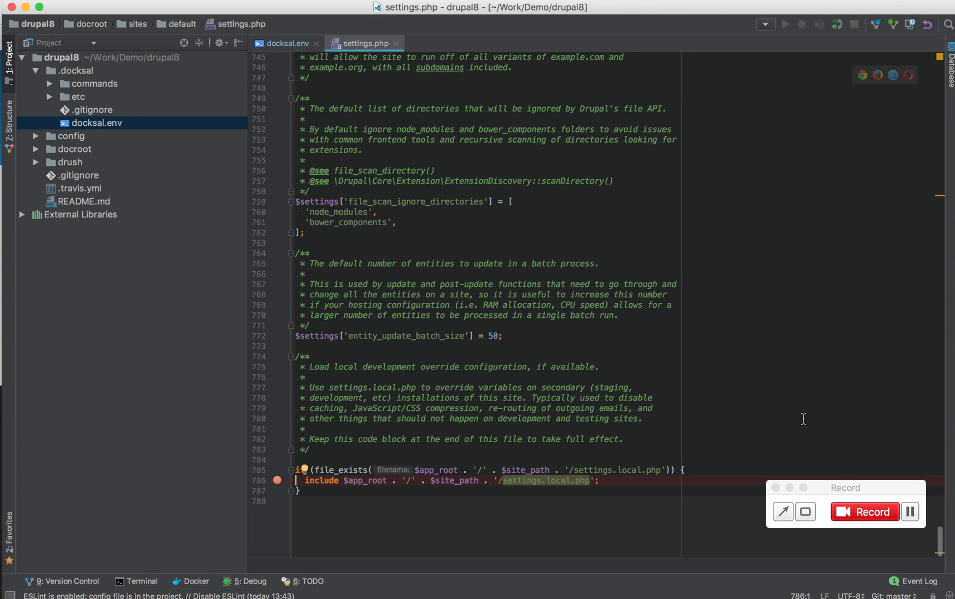